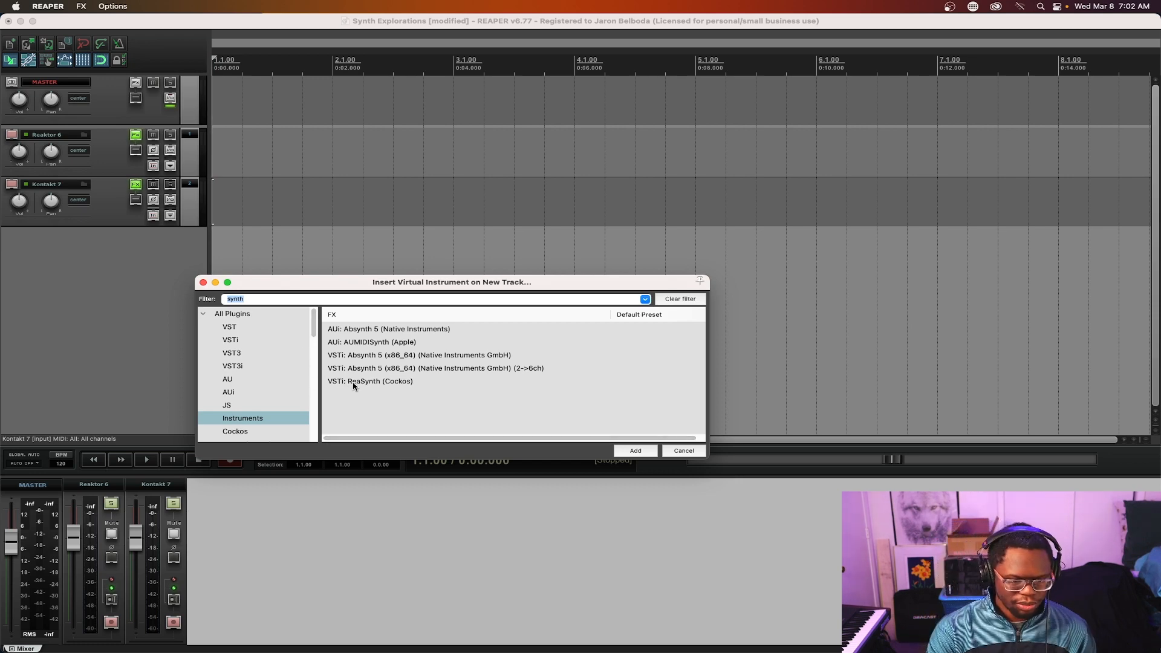
- Browse the instrument list and filter it for 'sy' to find ReaSynth
left_click(369, 381)
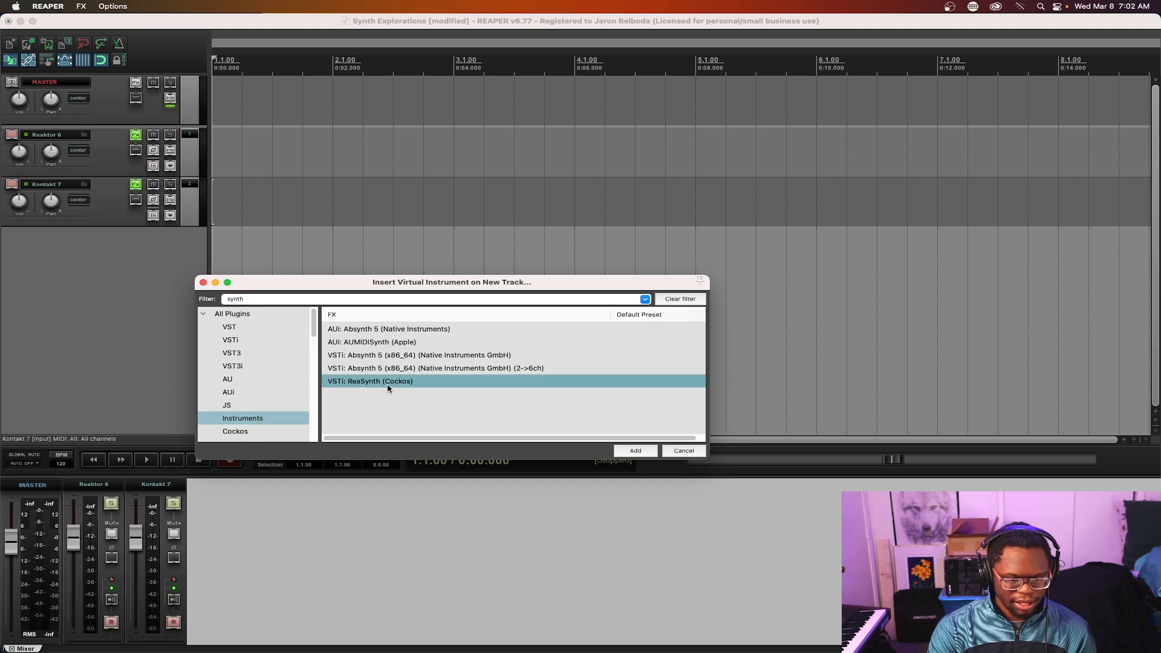
mouse_move(705, 310)
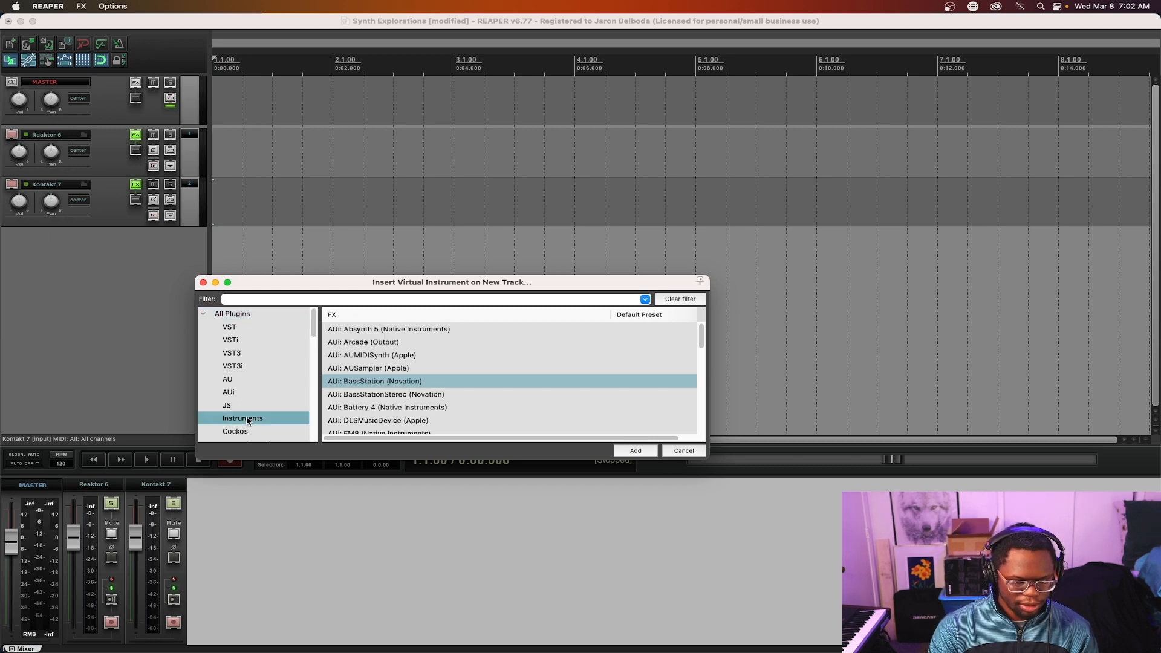
scroll("down", 3)
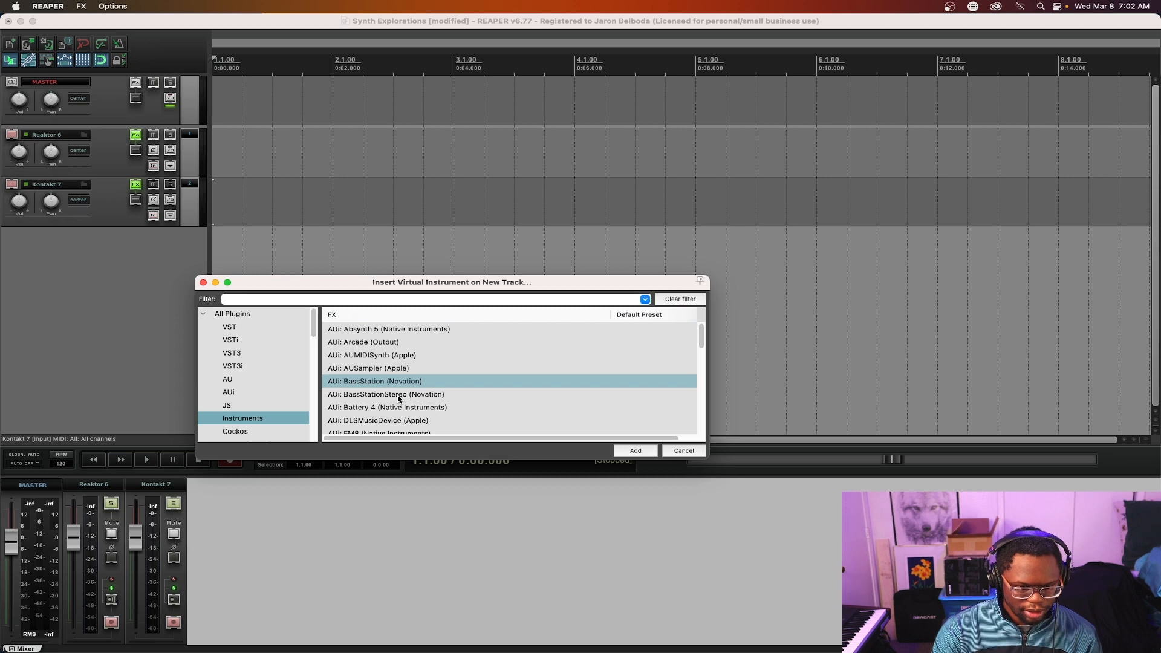
scroll("down", 3)
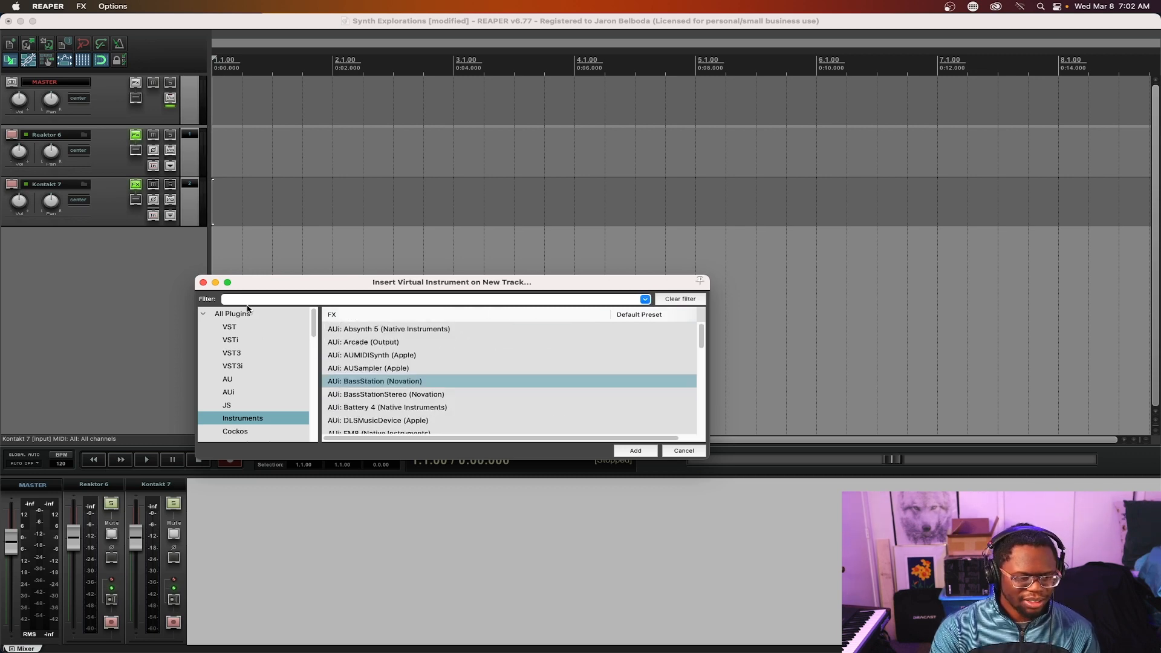
left_click(433, 299)
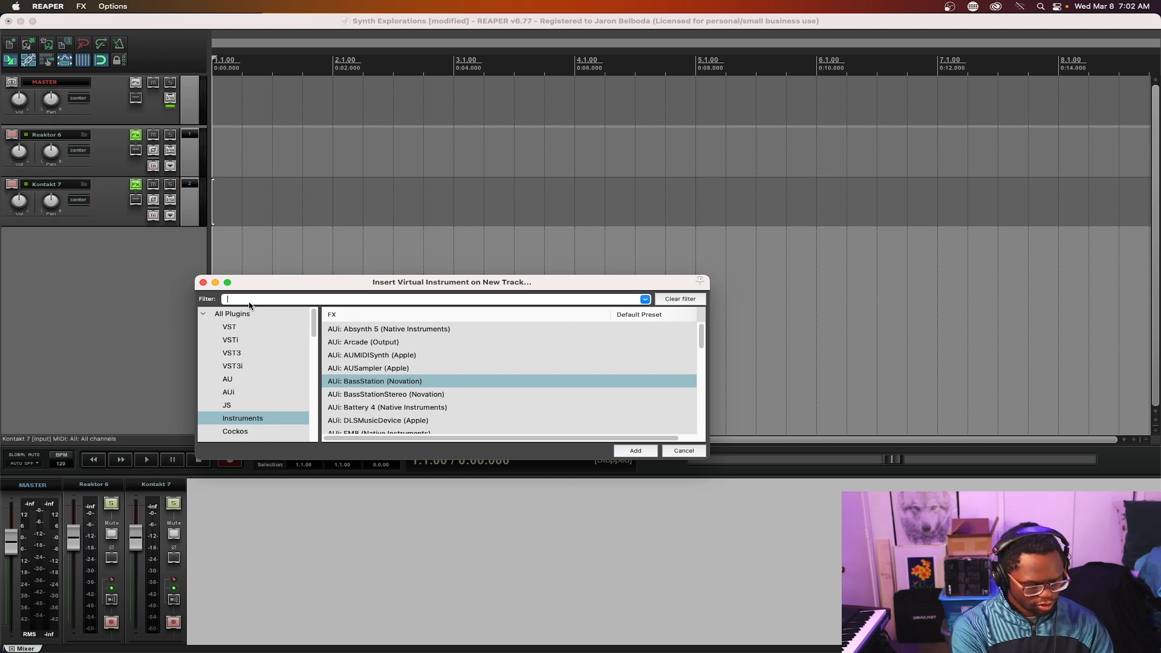
type("syn")
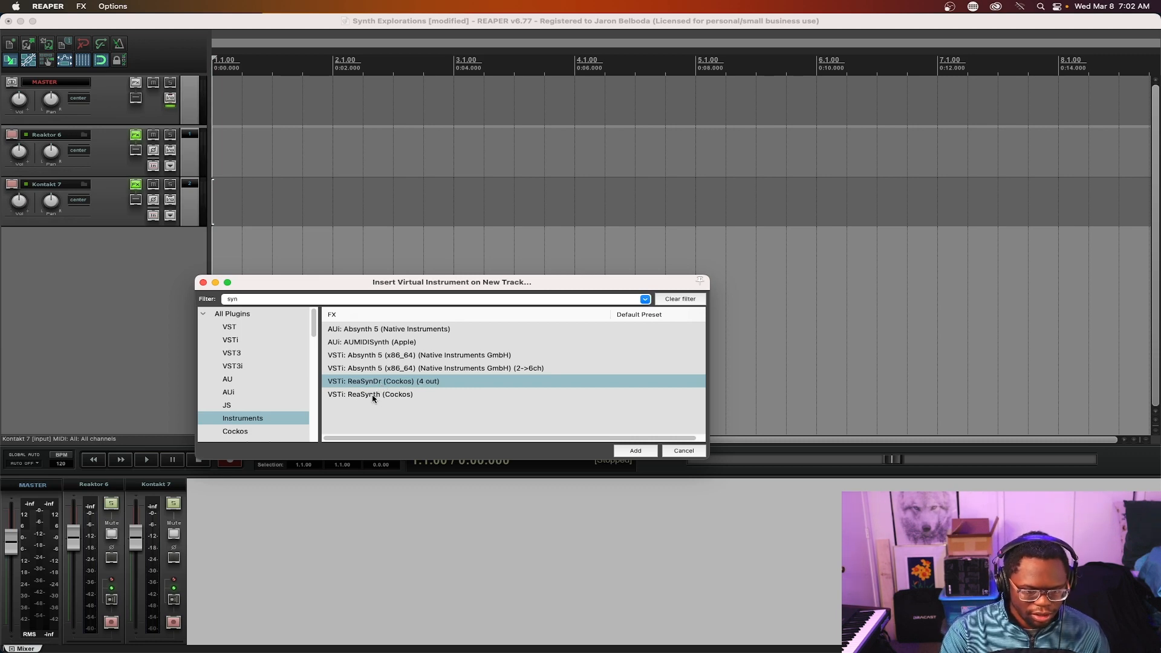
- Add VSTi: ReaSynth (Cockos) as a virtual instrument on a new third track
left_click(370, 394)
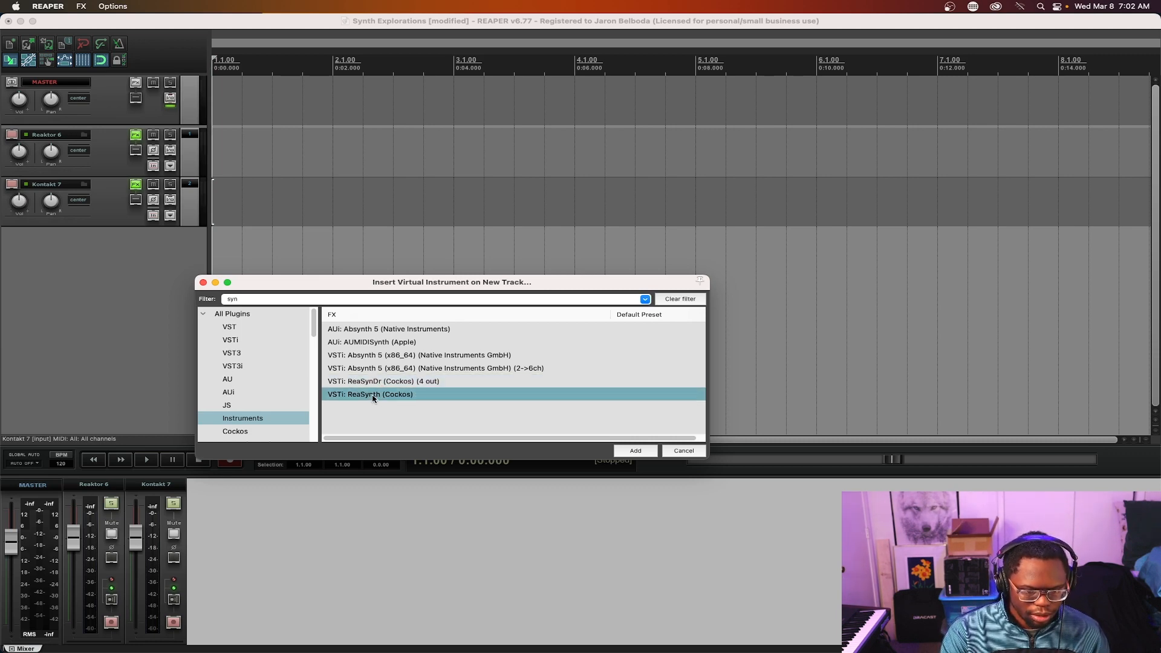
left_click(635, 450)
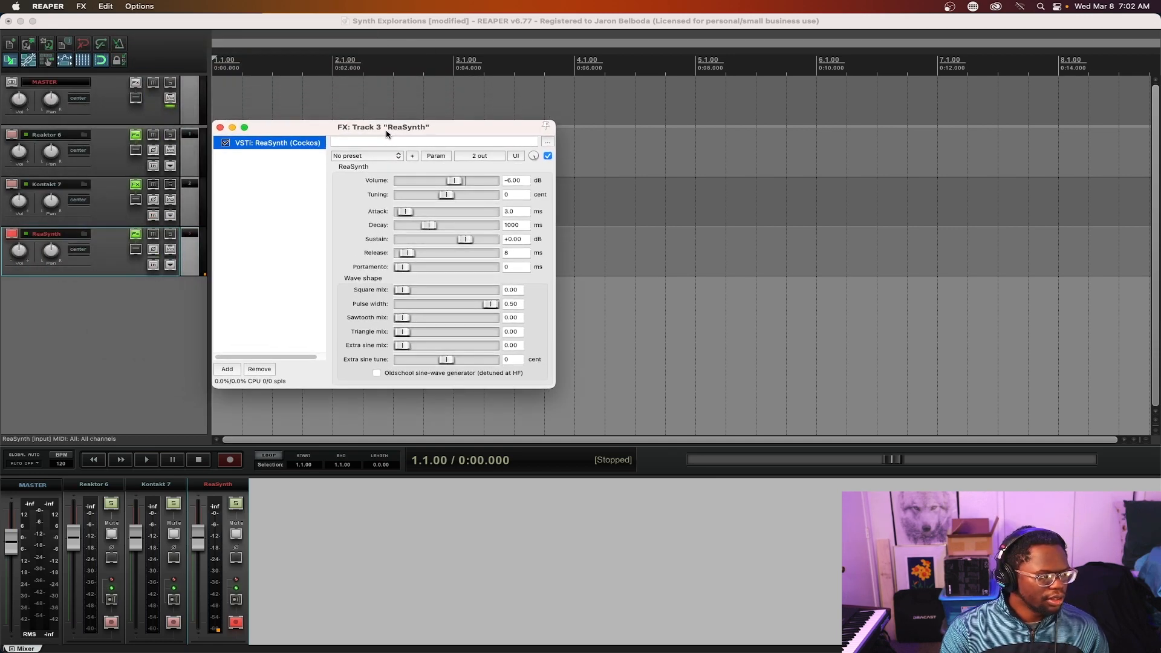
left_click_drag(383, 127, 370, 118)
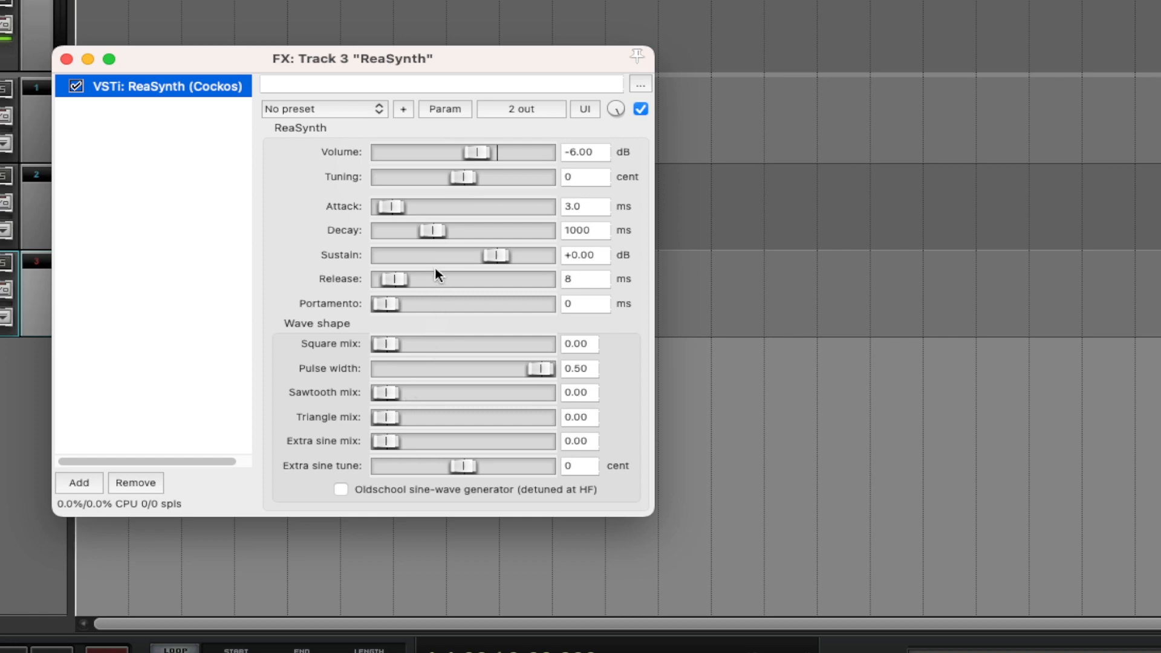
mouse_move(406, 438)
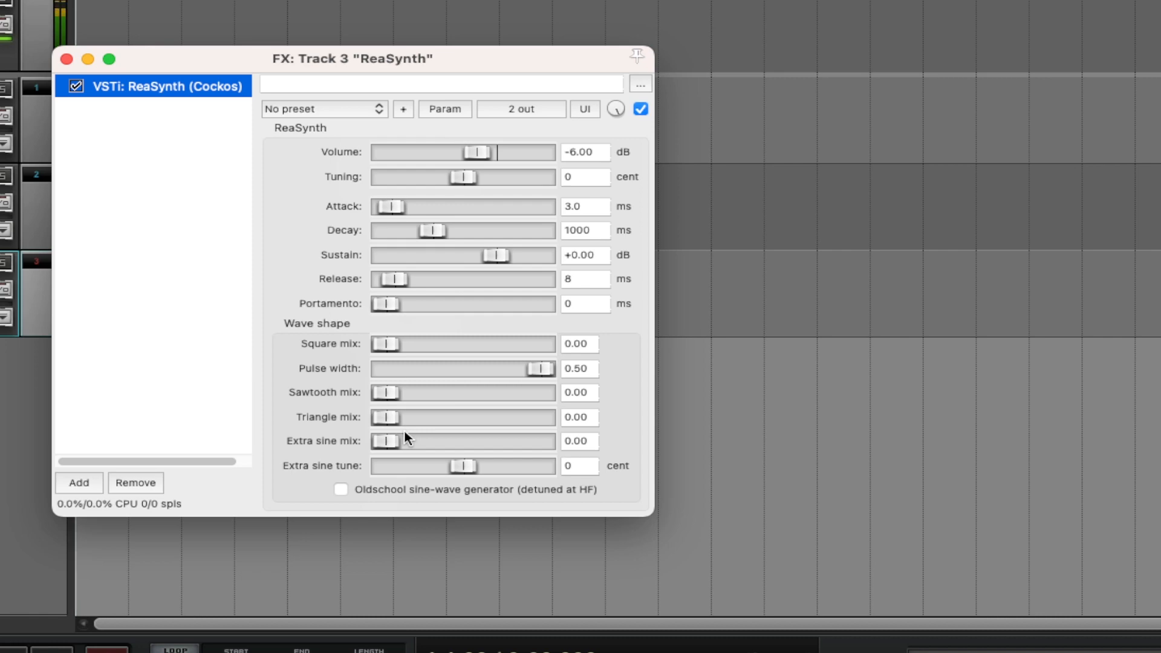
mouse_move(459, 238)
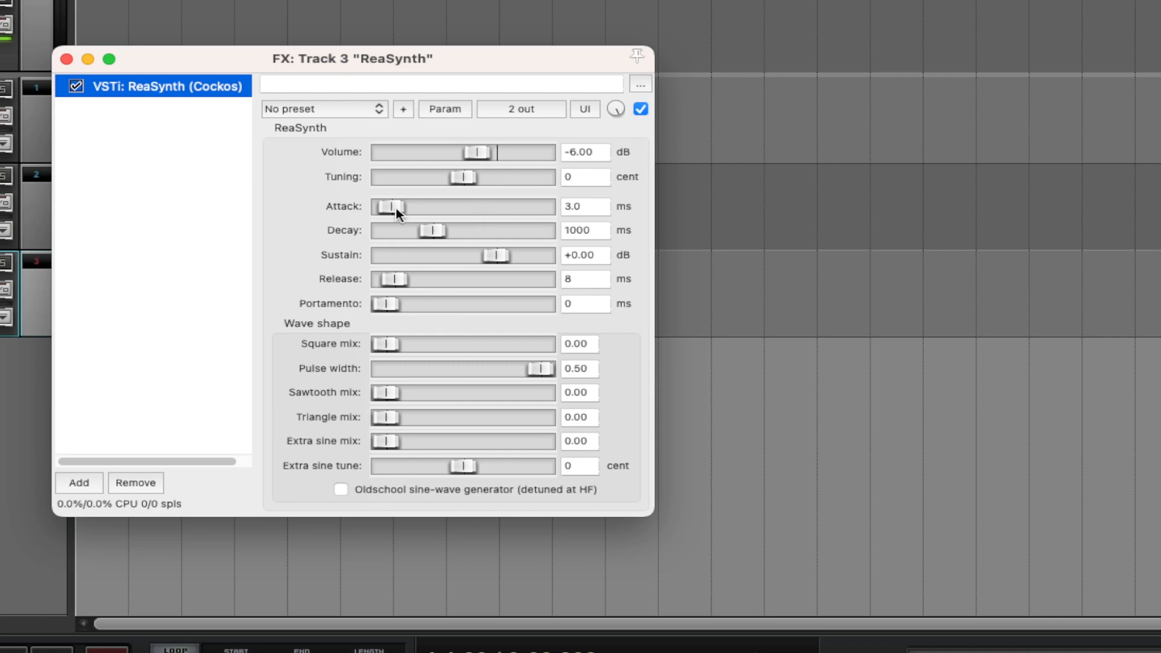
mouse_move(413, 436)
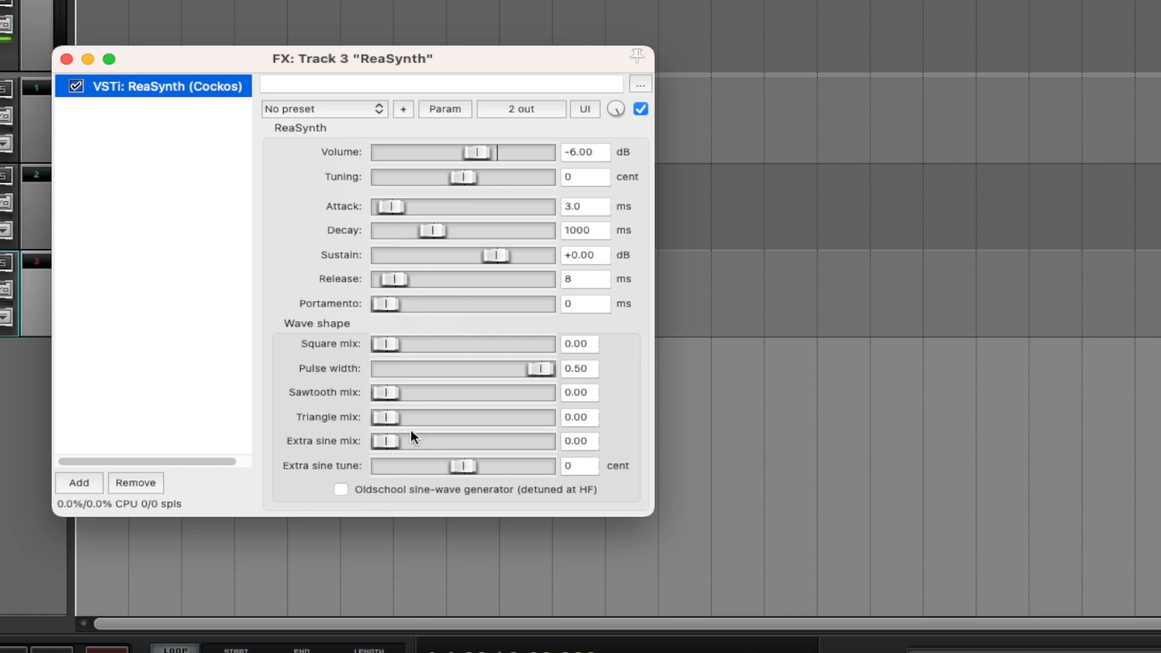
mouse_move(384, 364)
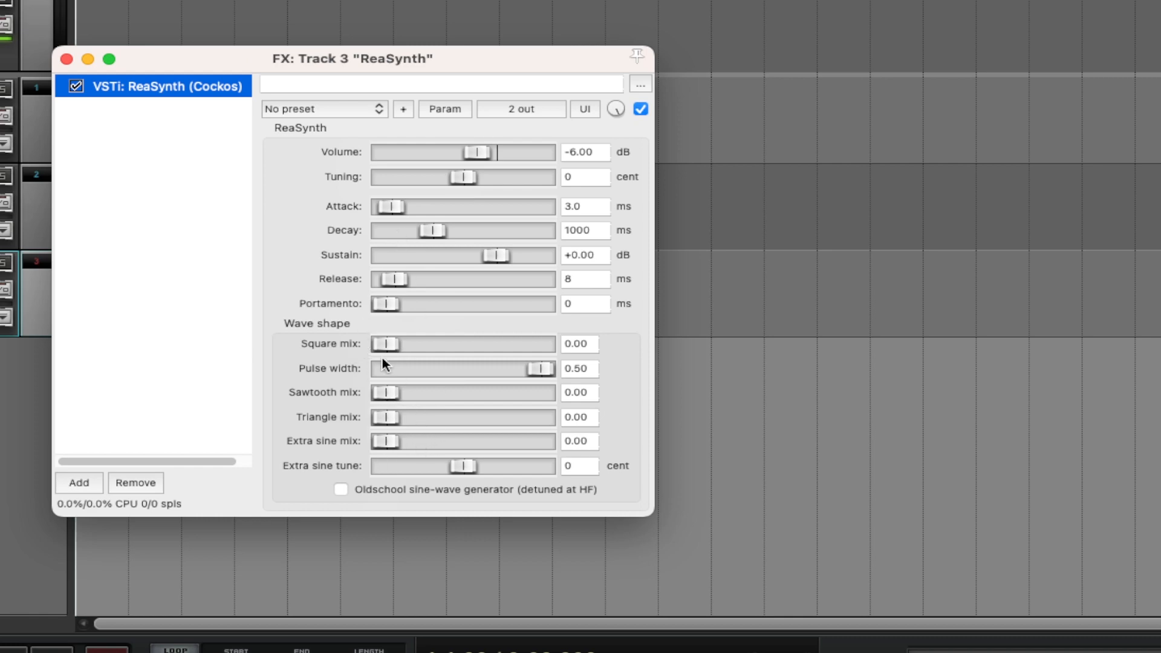
mouse_move(391, 210)
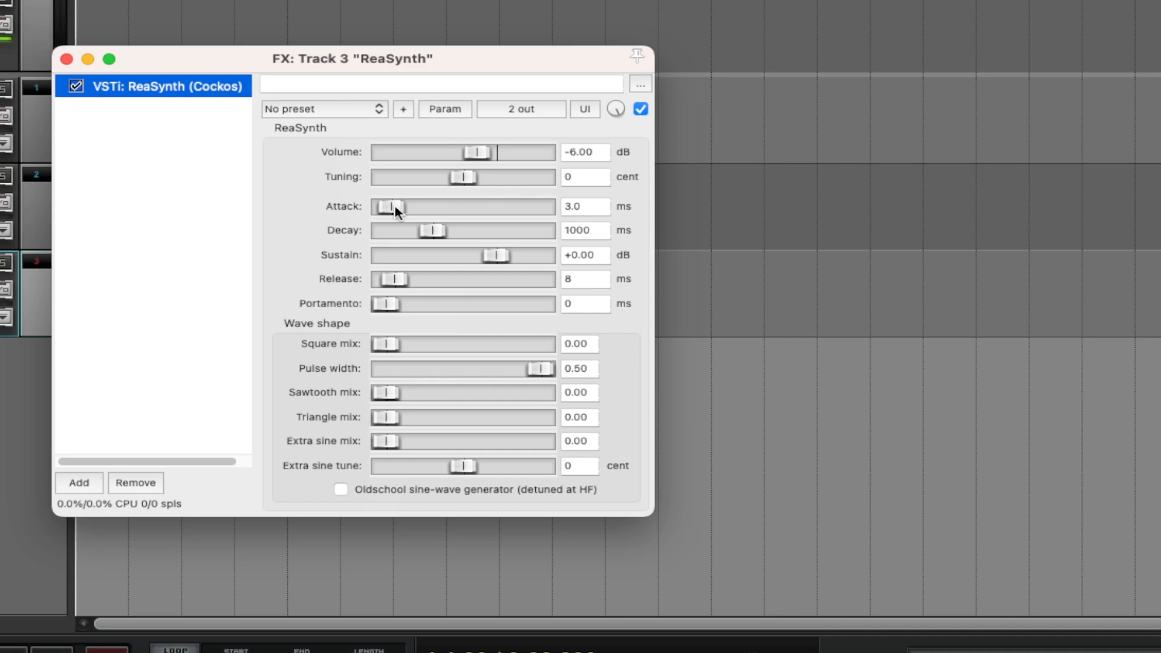
- Sweep ReaSynth's Tuning slider below zero and up, ending at 1200 cents
left_click_drag(462, 177, 454, 176)
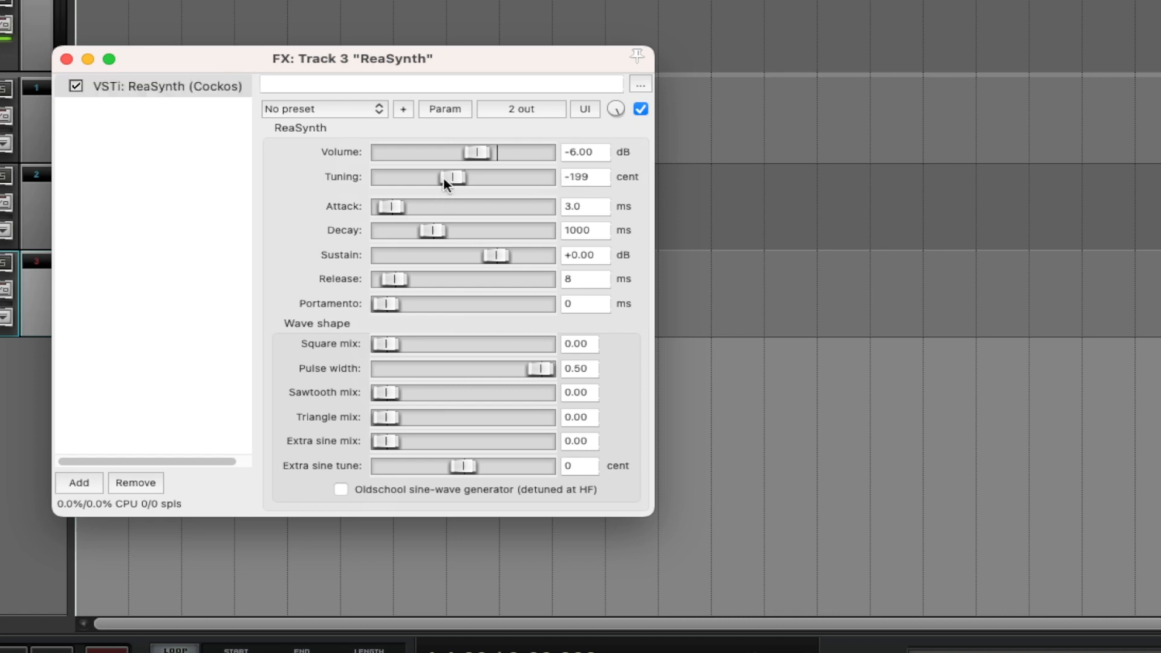
left_click_drag(455, 177, 438, 178)
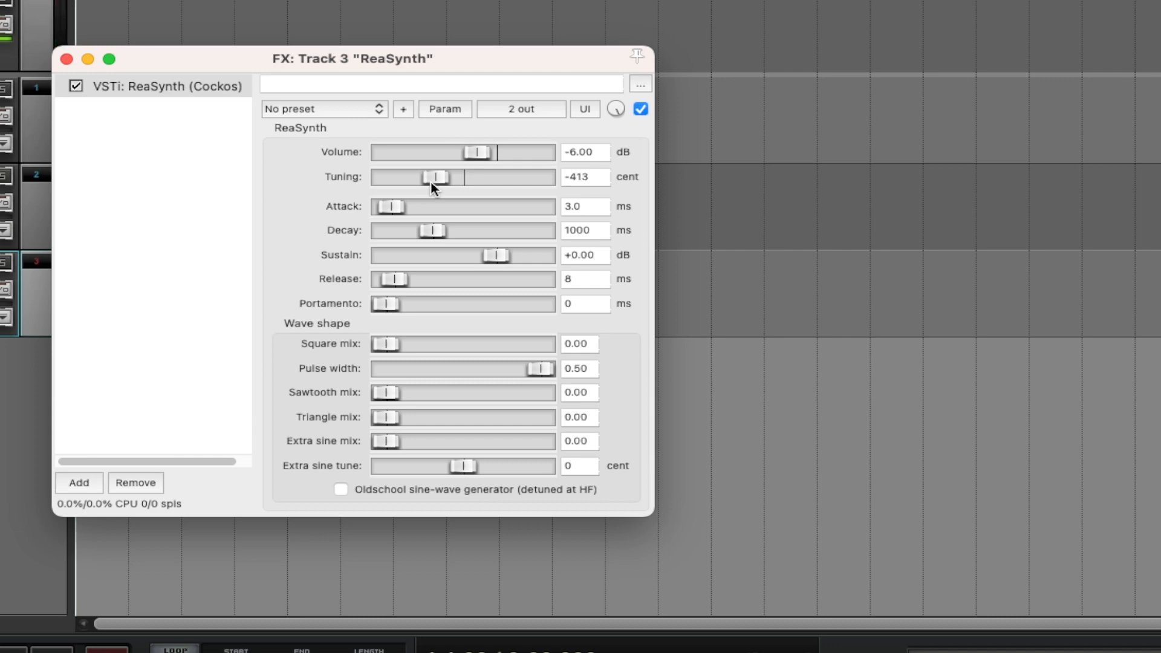
left_click_drag(437, 176, 539, 177)
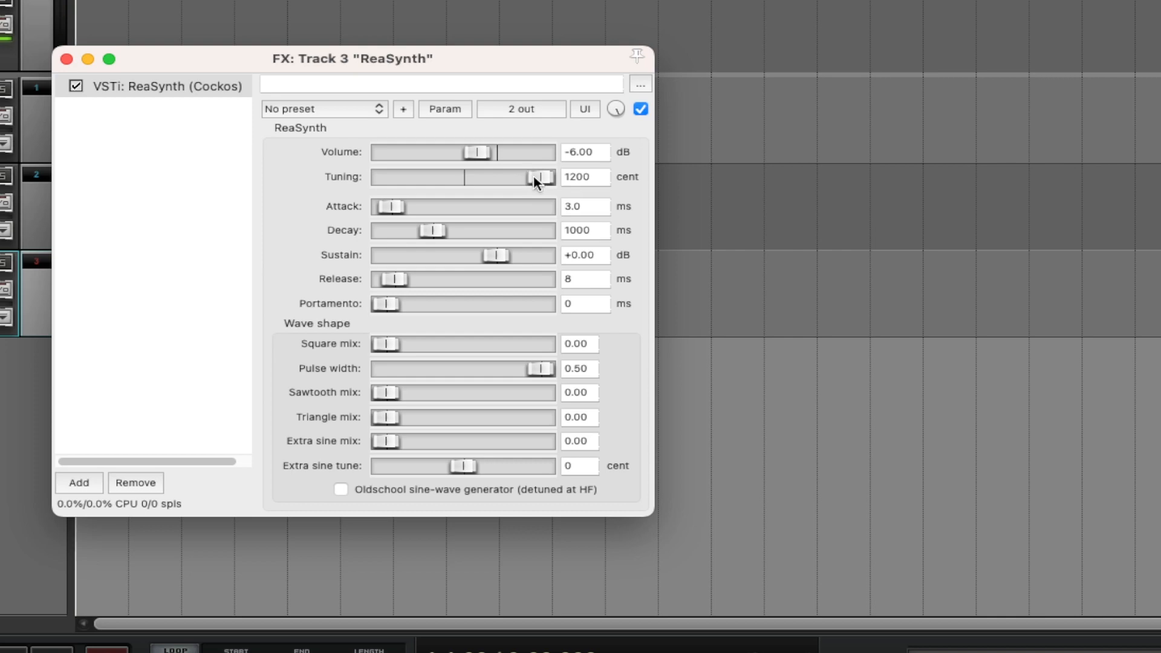
left_click_drag(541, 177, 462, 176)
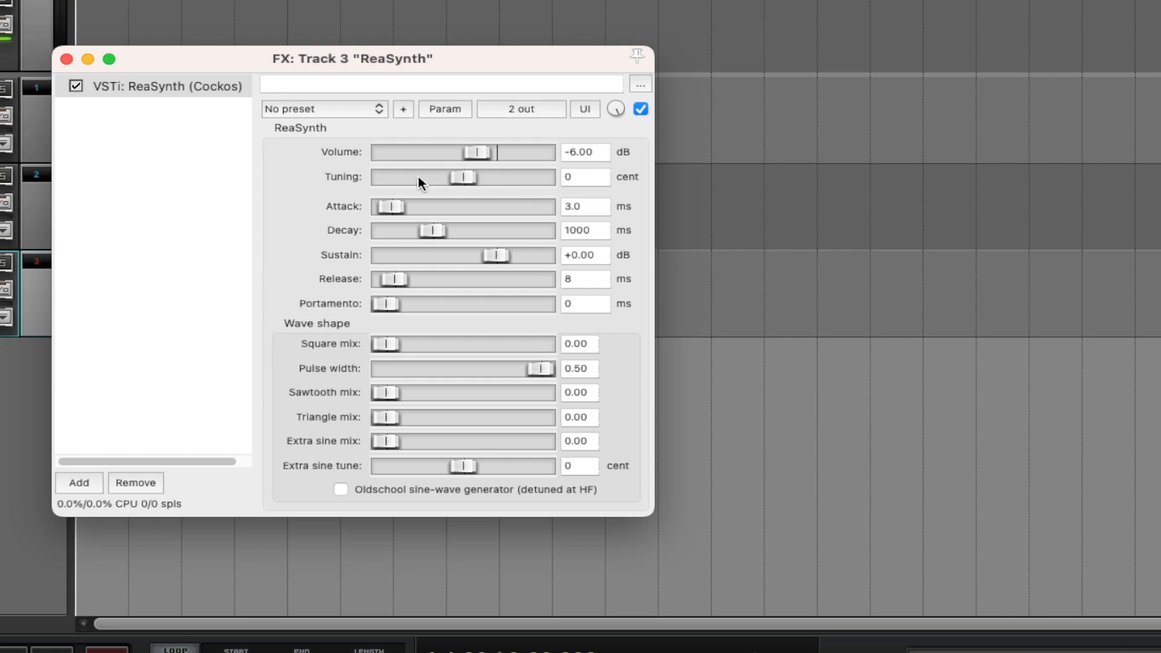
left_click_drag(461, 176, 540, 177)
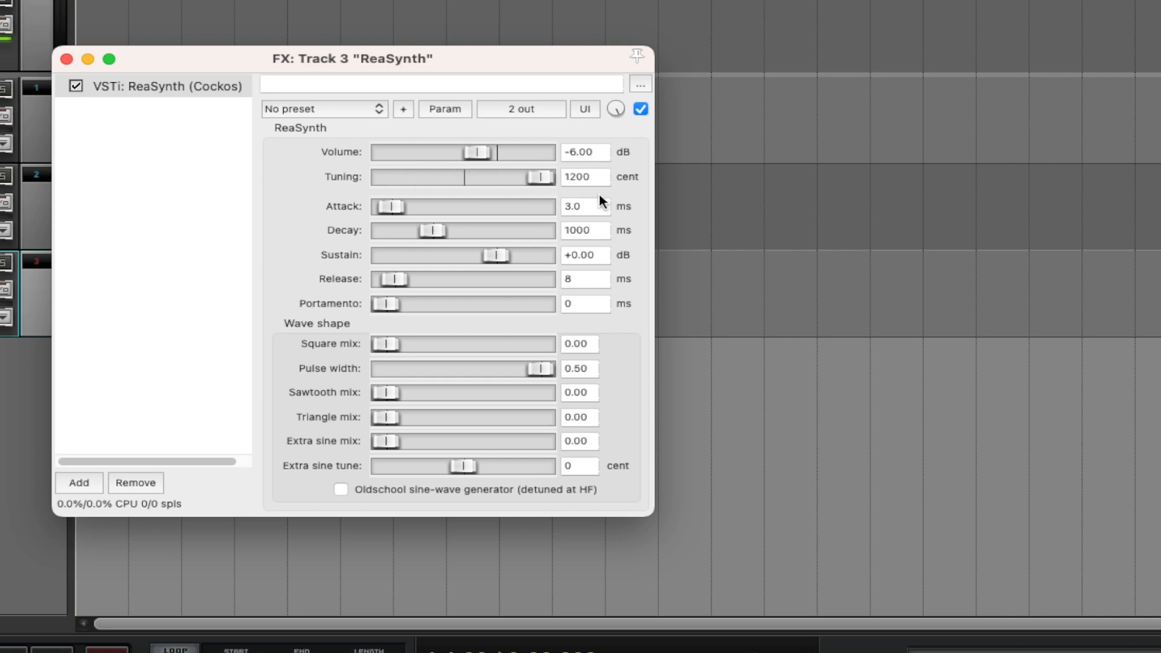
mouse_move(595, 196)
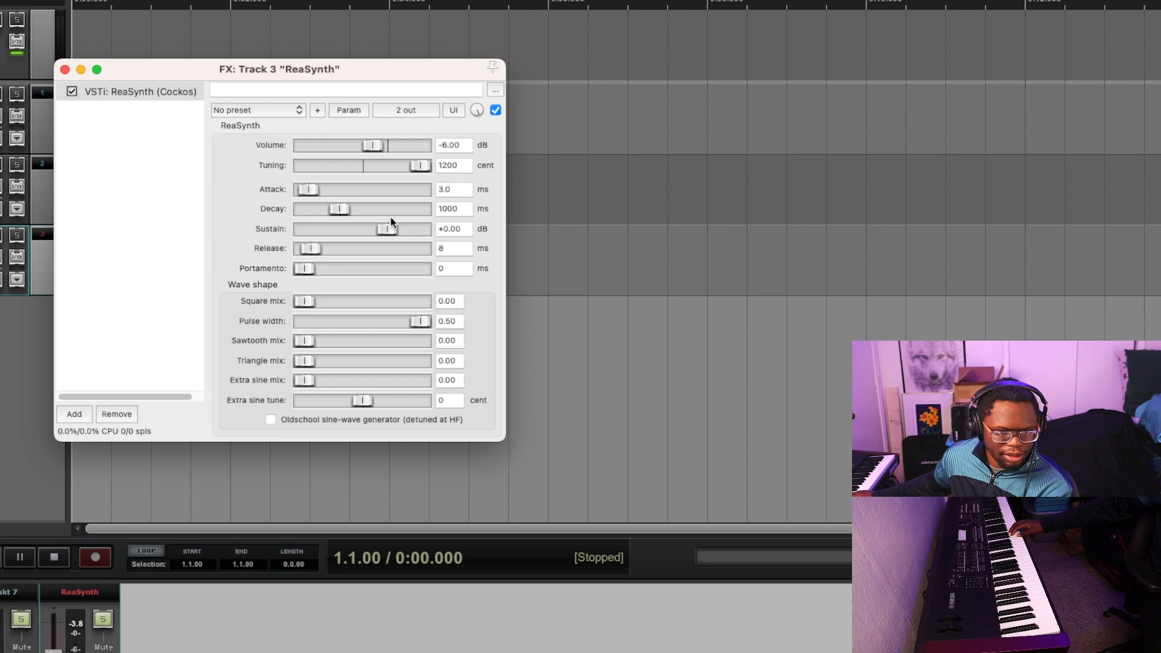
mouse_move(405, 203)
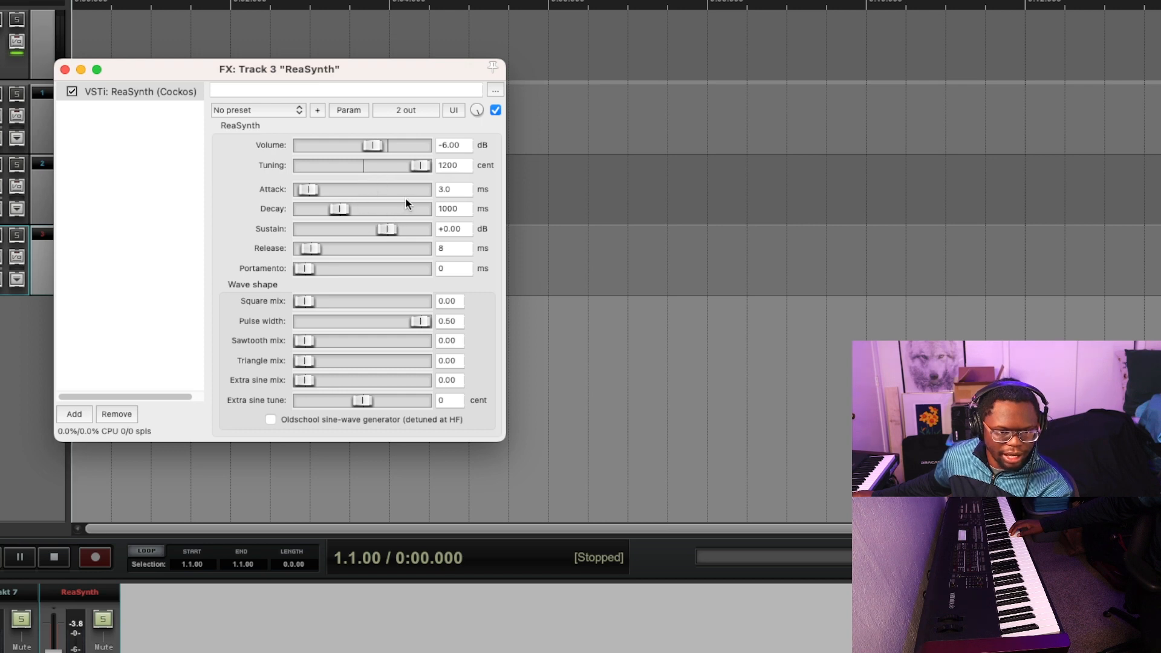
- Sweep the Tuning slider down to -1200 and back up, settling at 0 cents
left_click_drag(421, 166, 362, 165)
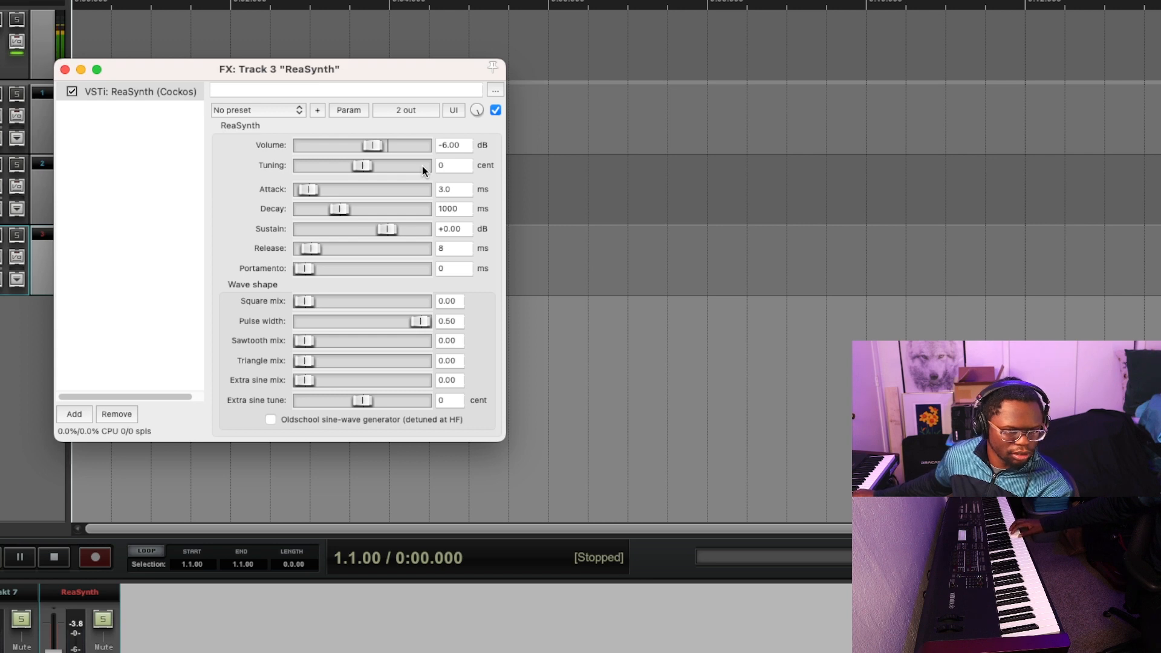
left_click_drag(361, 165, 304, 165)
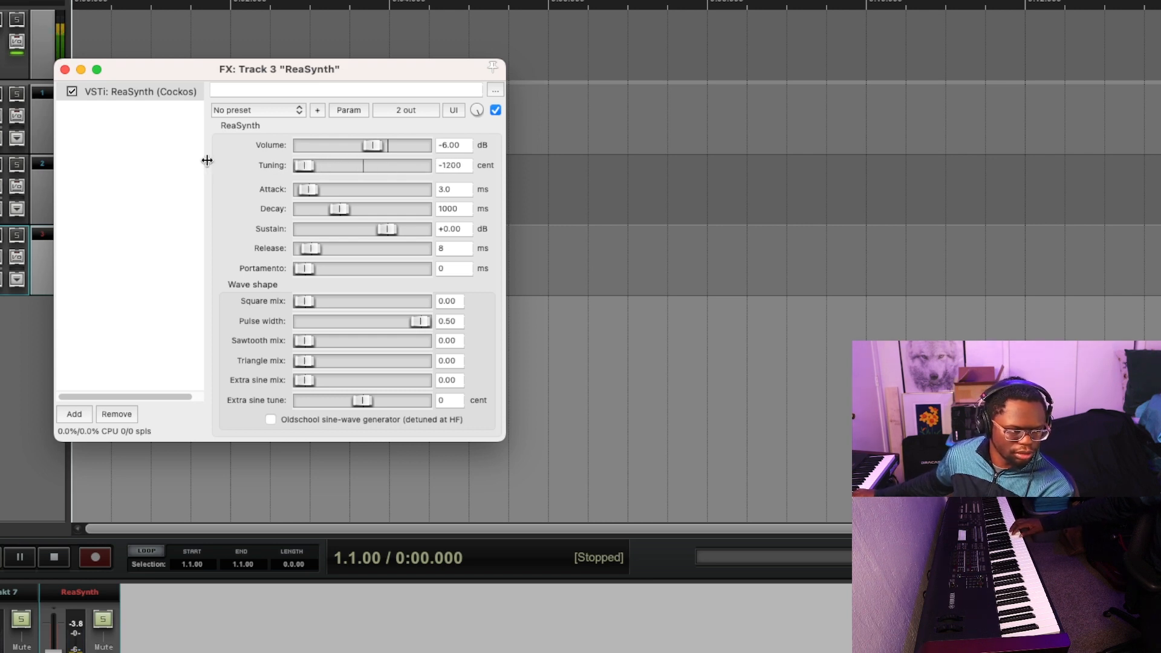
left_click_drag(304, 166, 341, 165)
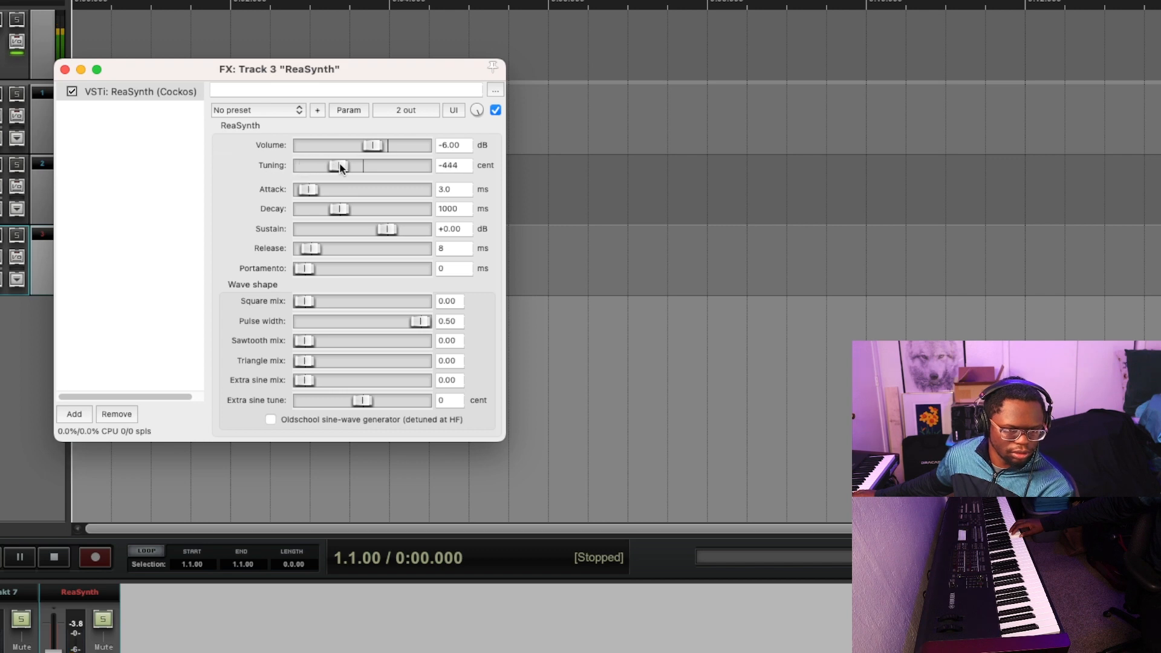
left_click_drag(341, 166, 376, 165)
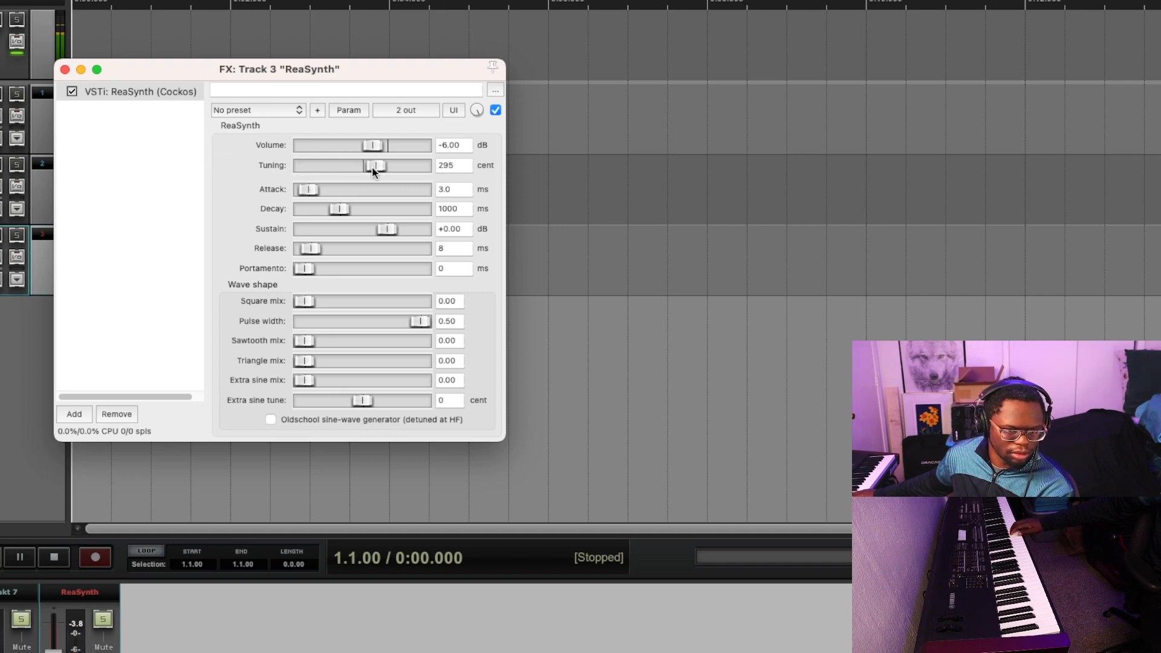
left_click_drag(375, 166, 400, 166)
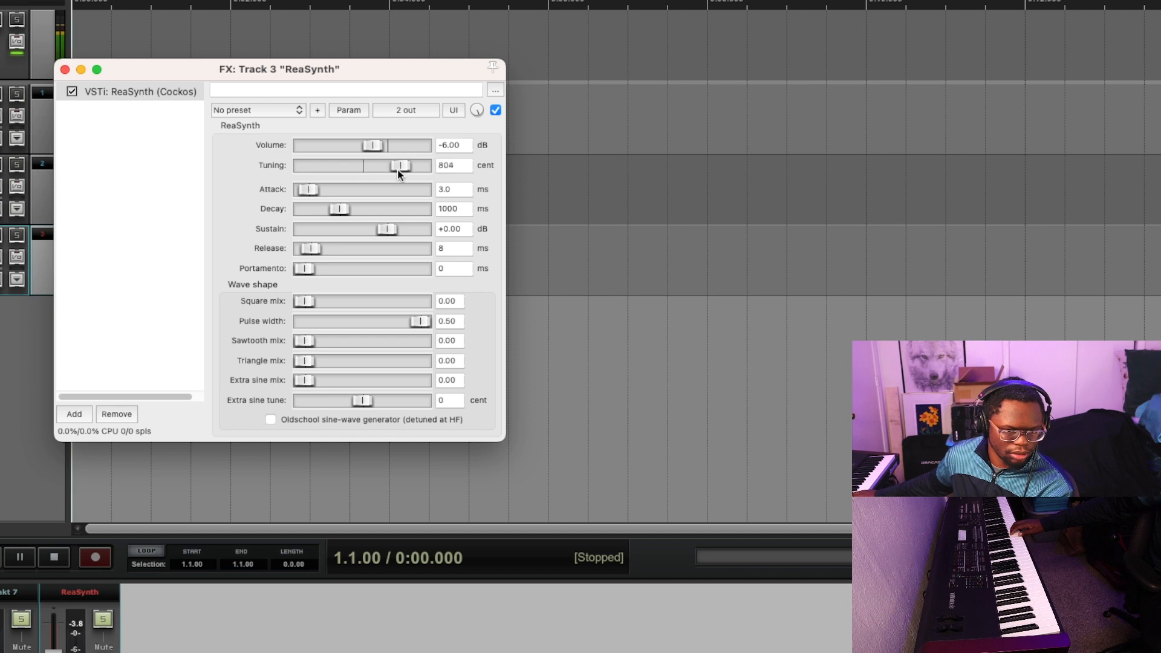
left_click_drag(402, 165, 421, 165)
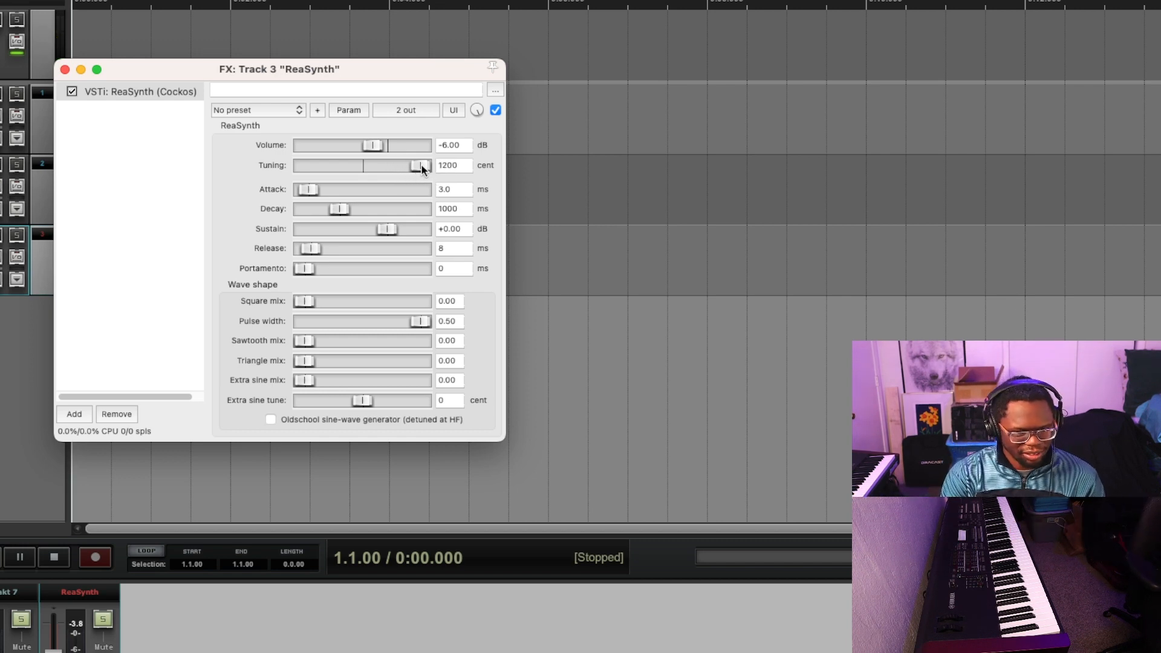
left_click_drag(423, 165, 362, 166)
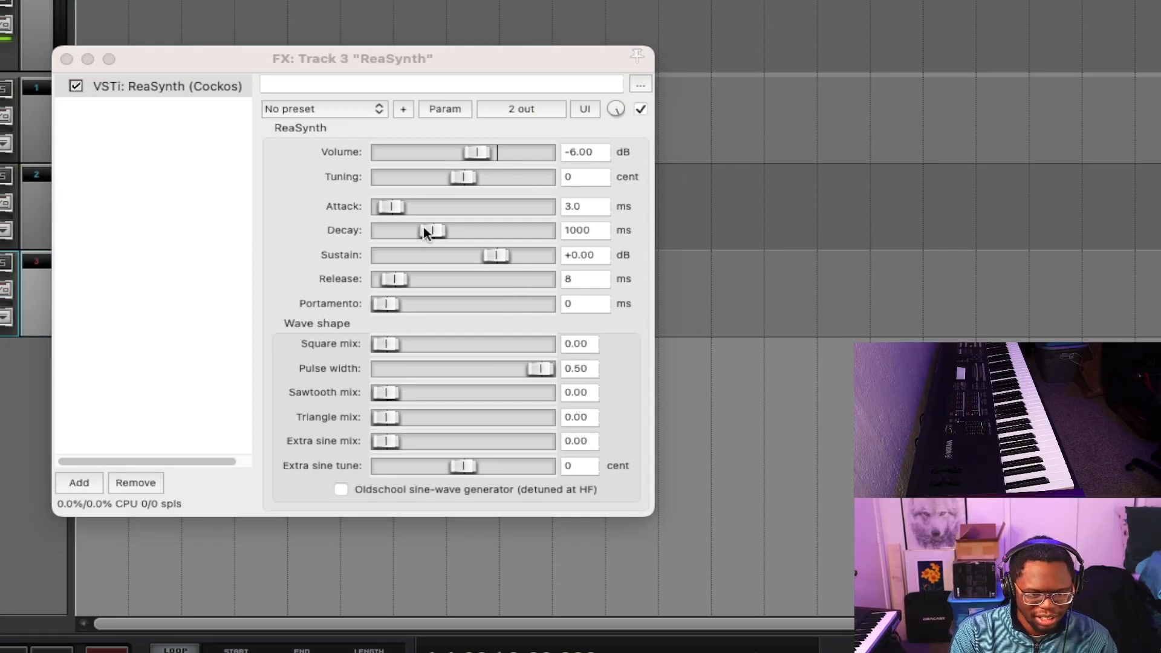
- Audition attack times up to the 5000 ms maximum, then back near 50 ms
left_click_drag(383, 205, 396, 205)
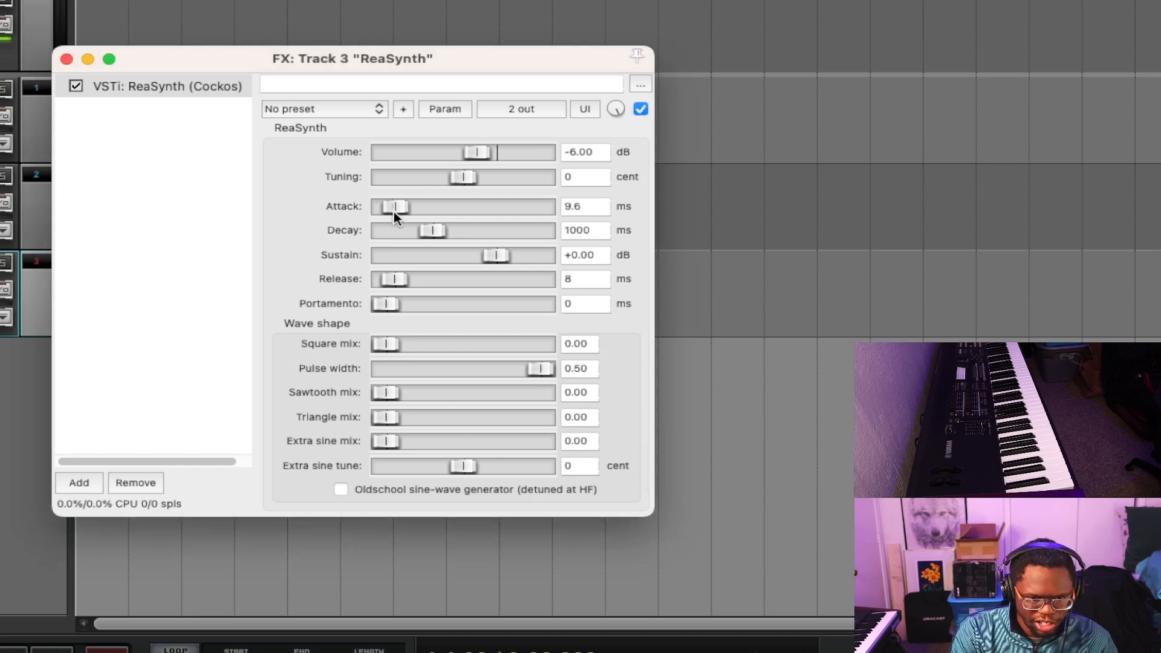
left_click_drag(394, 207, 435, 207)
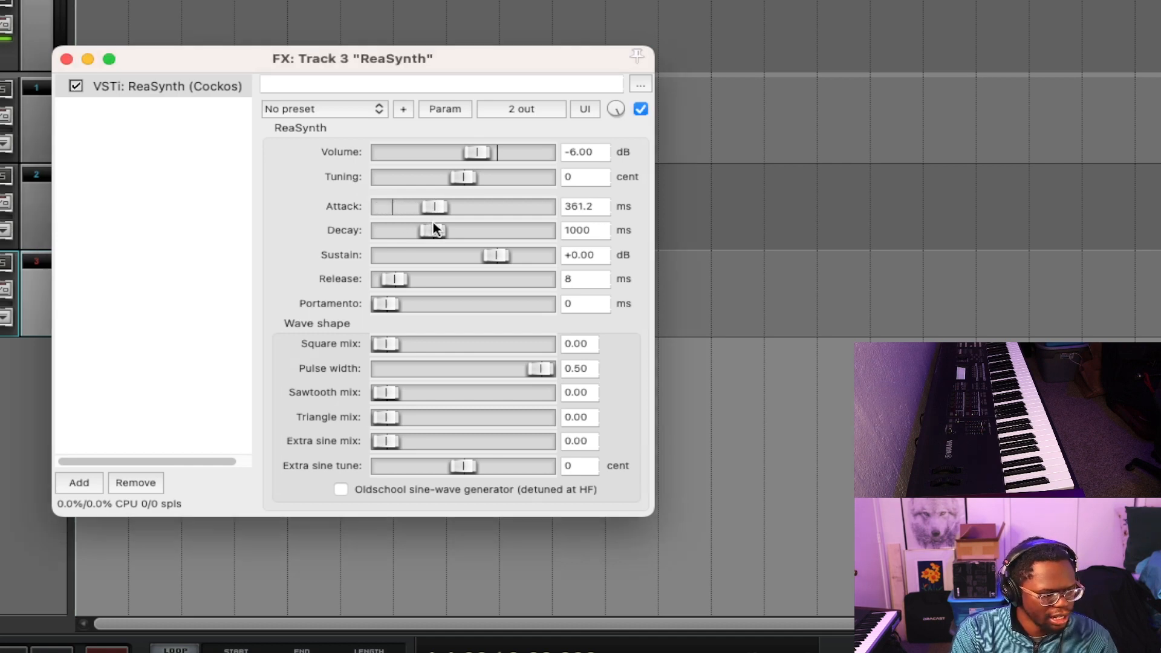
left_click_drag(422, 207, 444, 206)
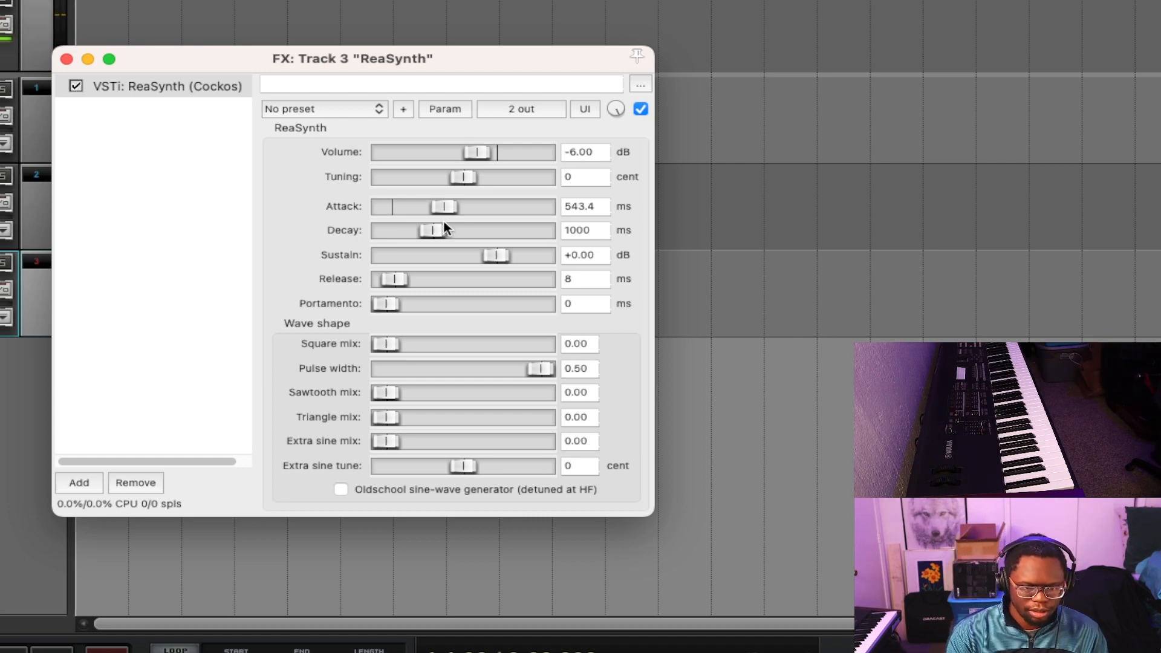
left_click_drag(444, 207, 541, 207)
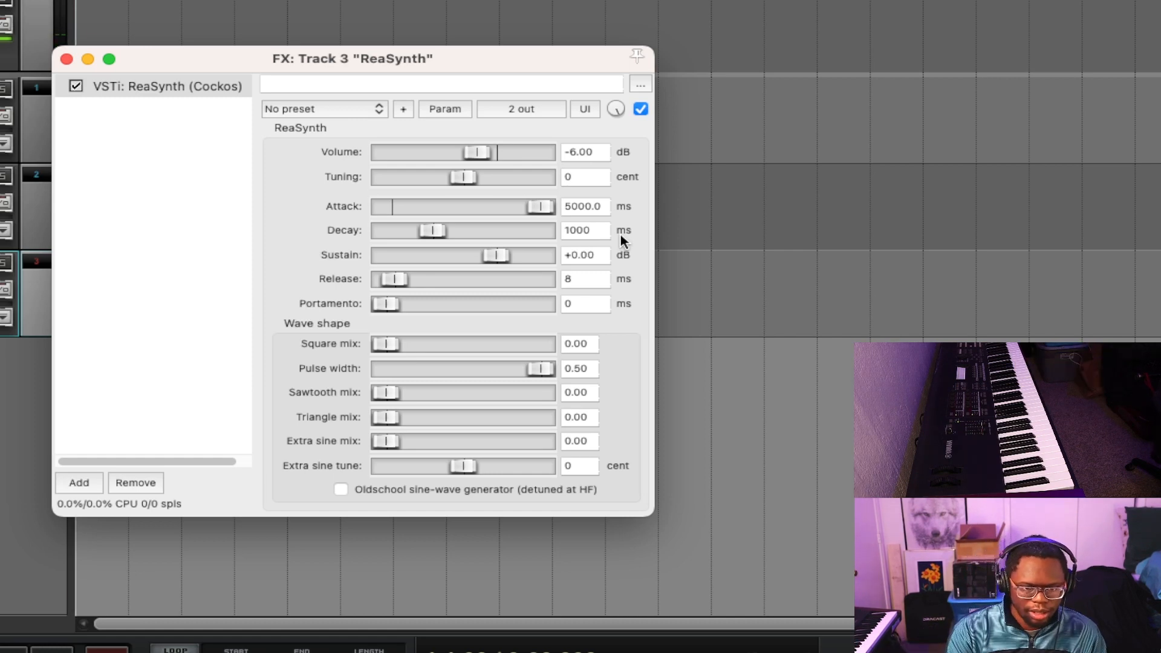
left_click_drag(541, 205, 400, 205)
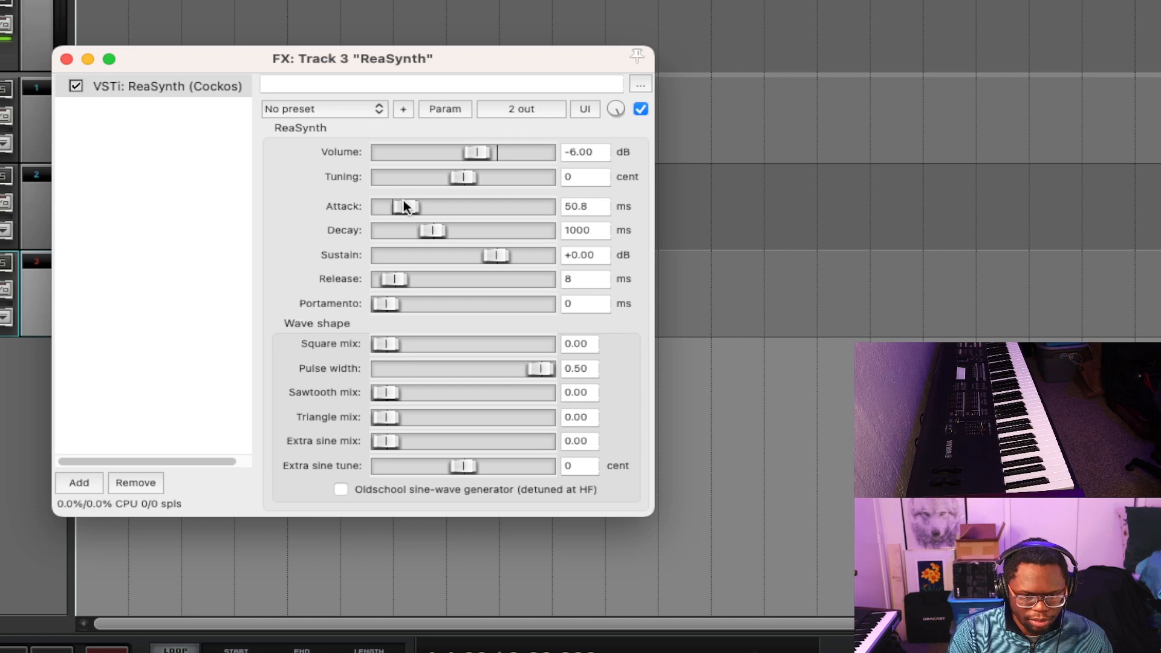
- Enter an exact attack time of 43 ms
left_click_drag(407, 206, 413, 207)
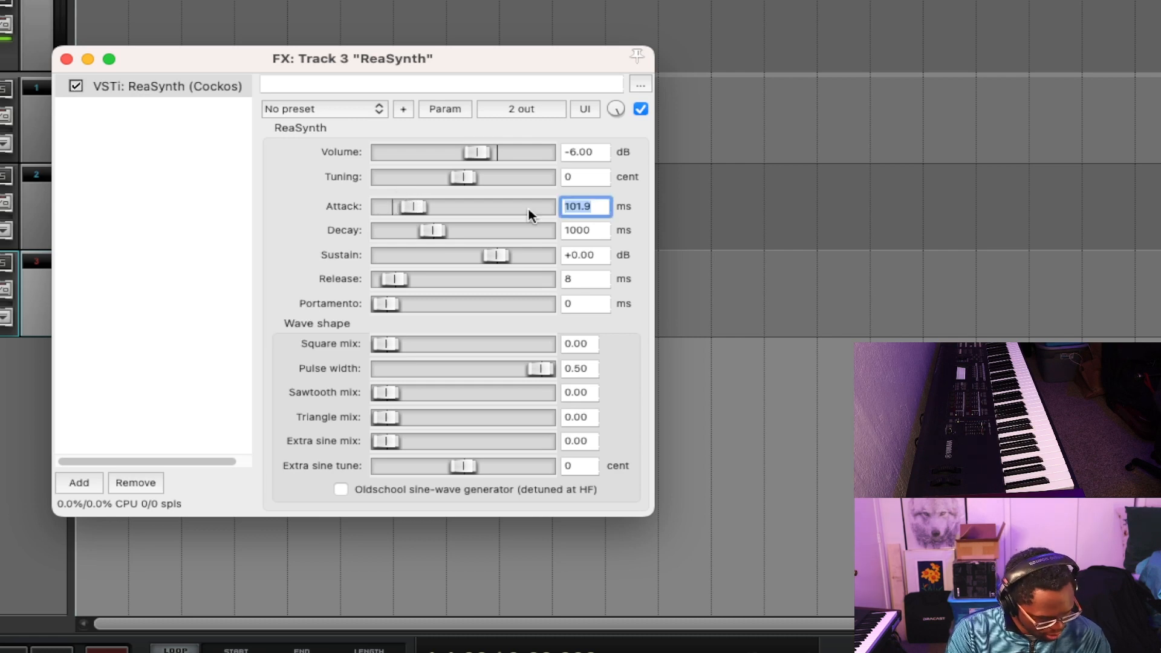
type("43")
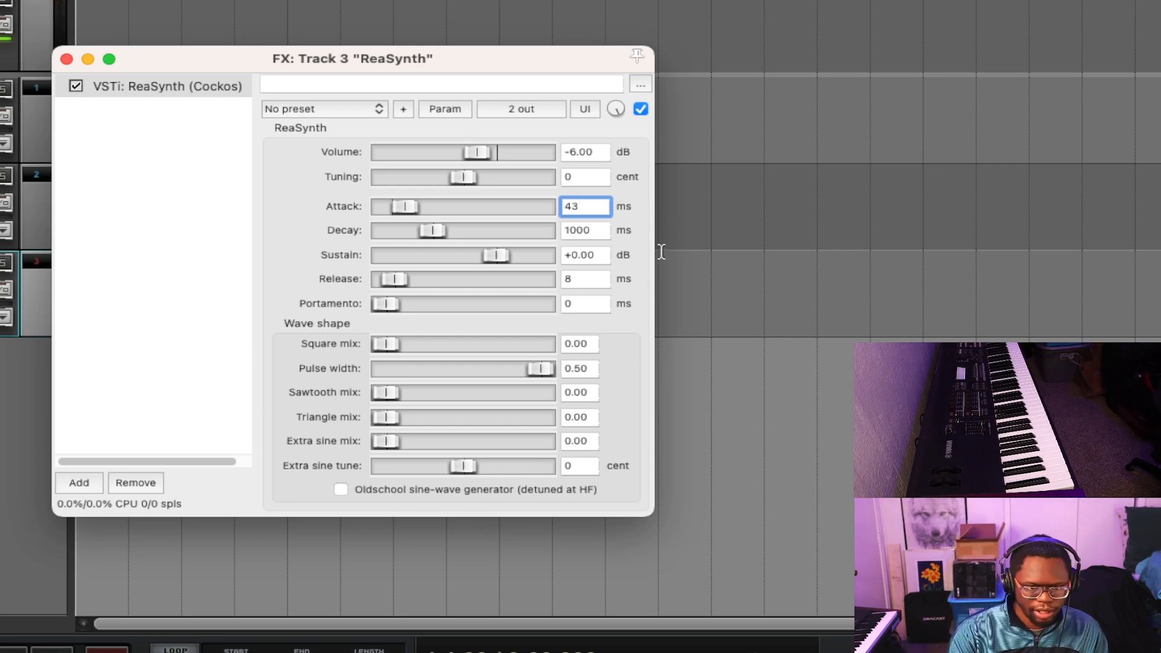
mouse_move(448, 237)
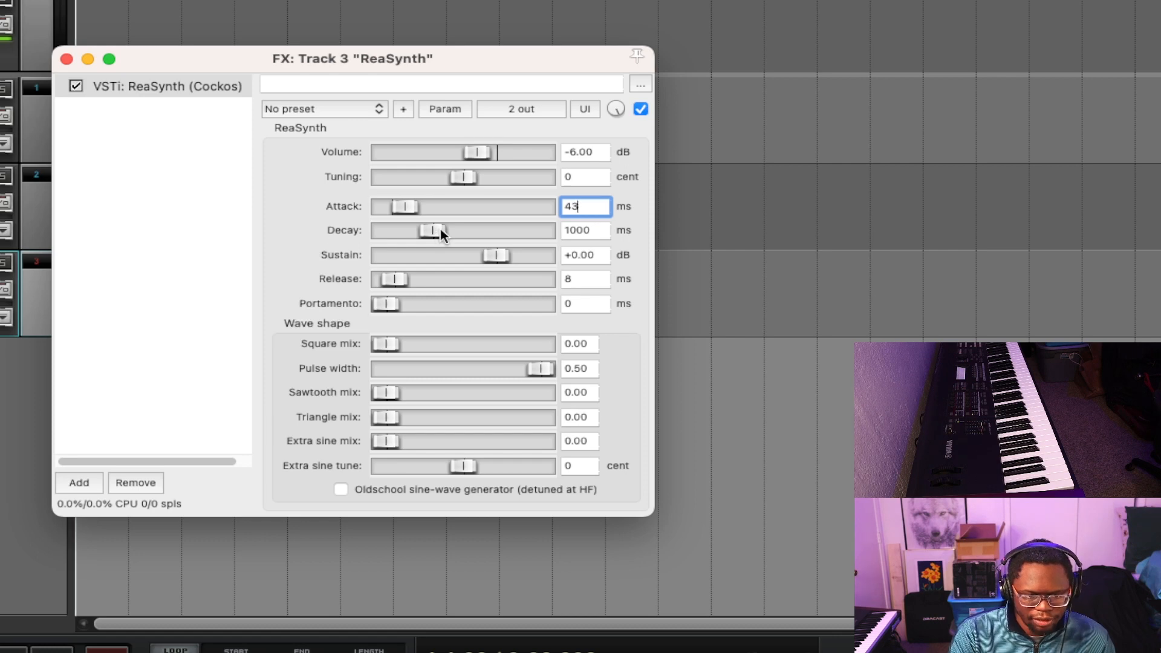
left_click_drag(429, 230, 540, 230)
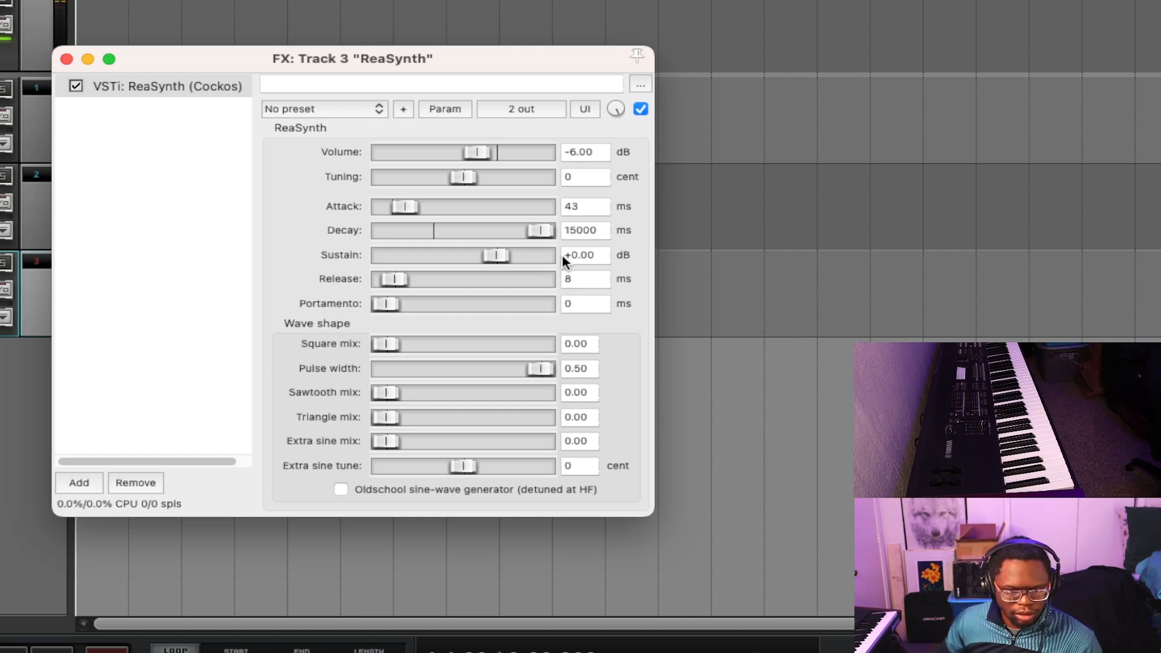
left_click_drag(541, 230, 385, 230)
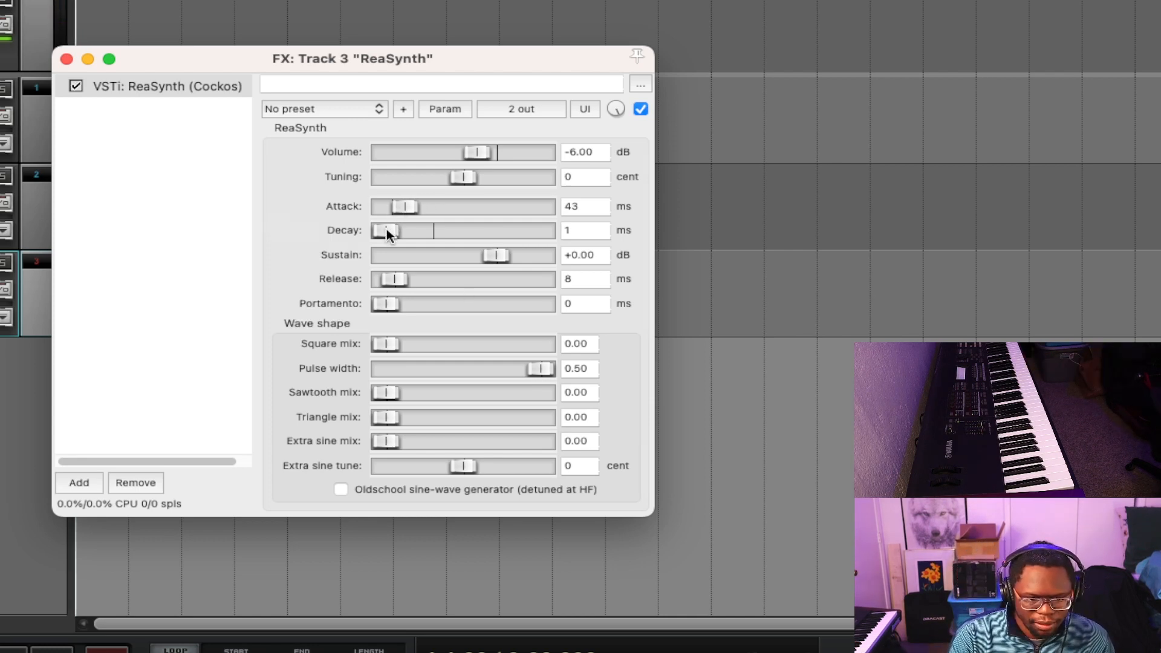
left_click_drag(385, 230, 433, 230)
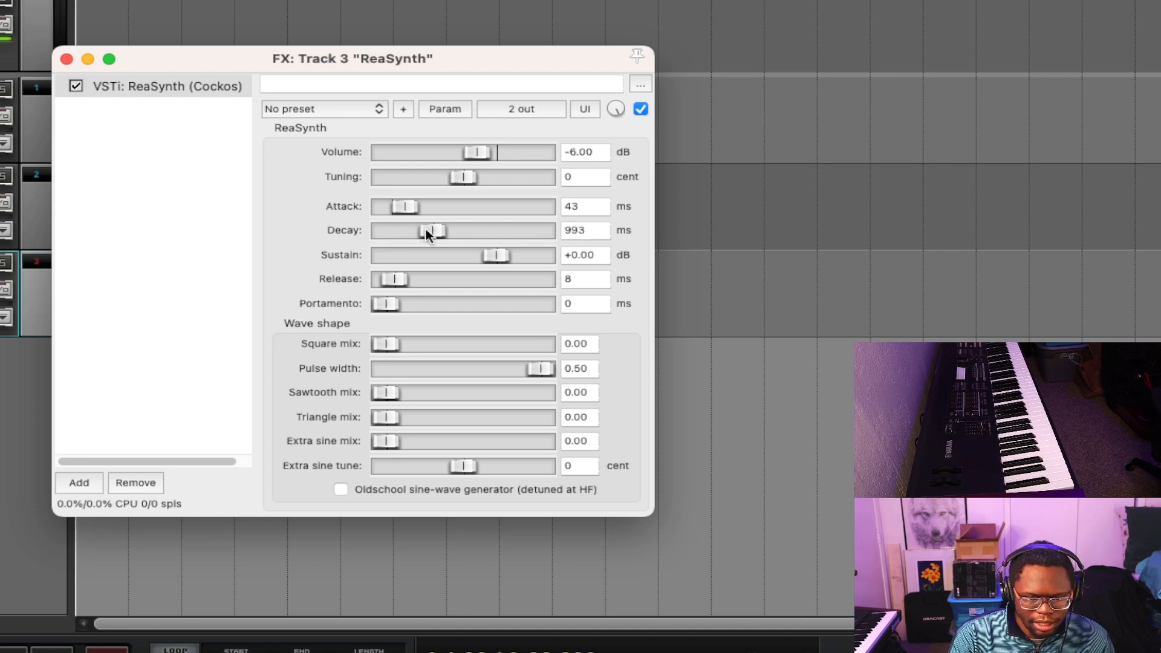
left_click_drag(433, 230, 433, 229)
type("1000")
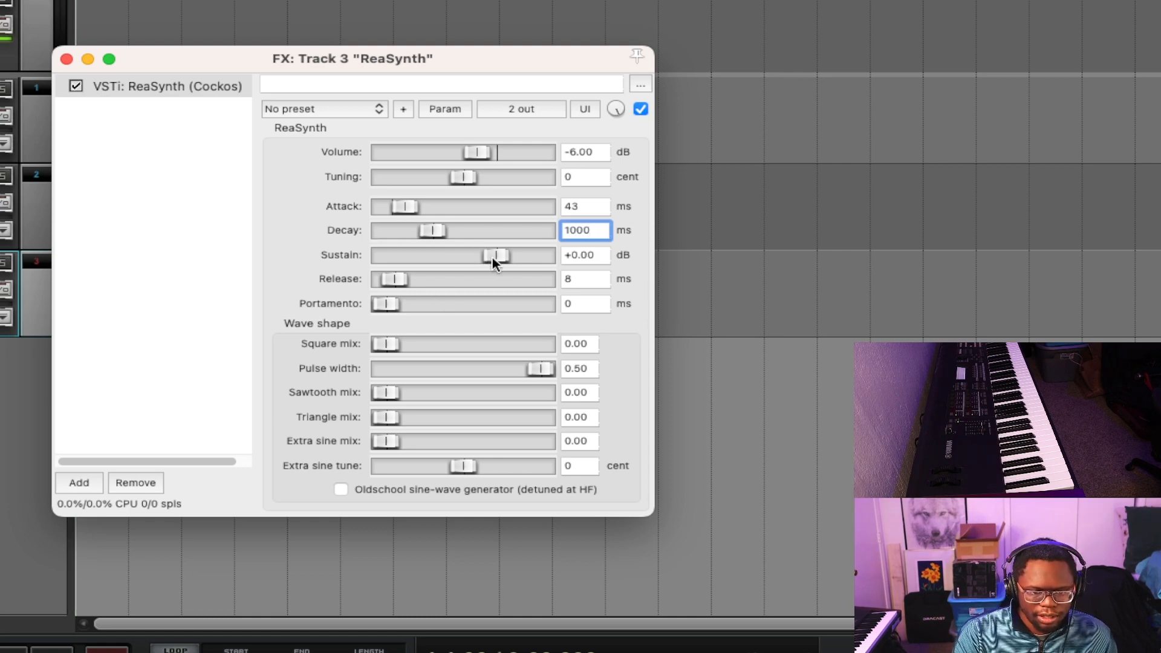
left_click_drag(496, 255, 440, 255)
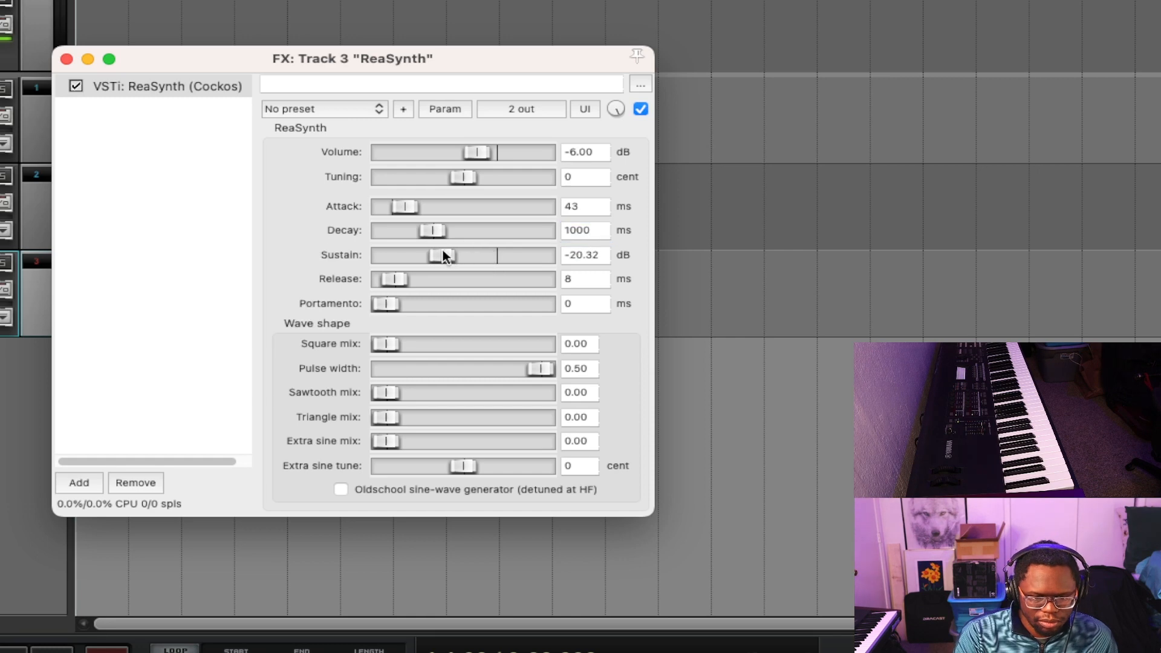
left_click_drag(442, 256, 383, 256)
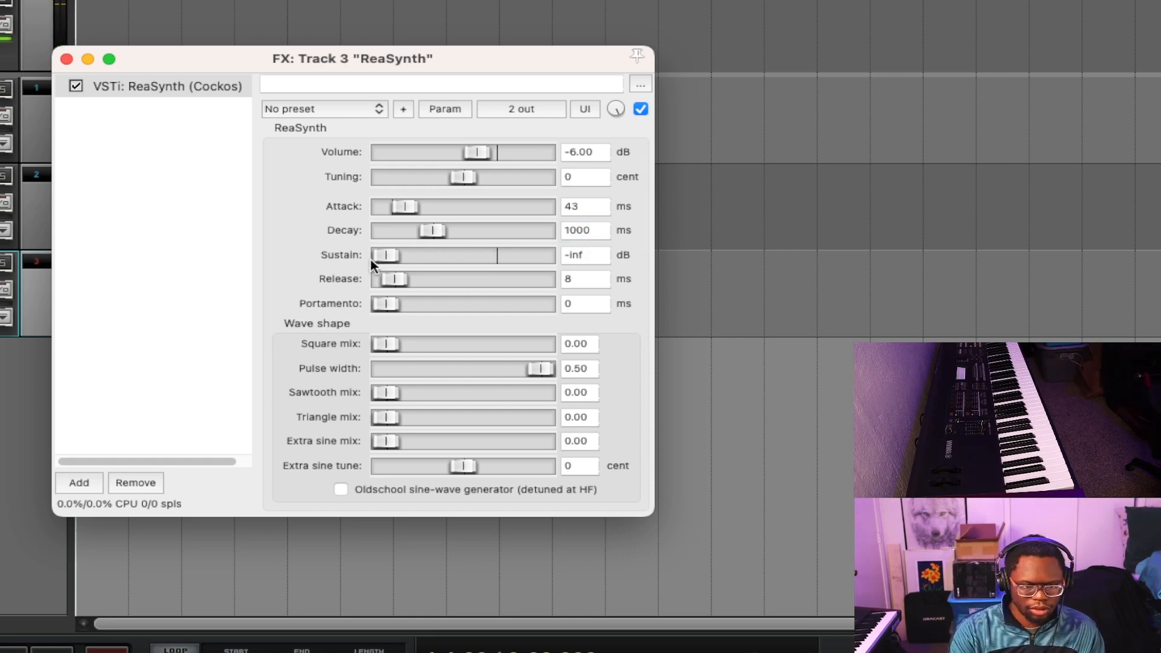
left_click_drag(386, 256, 539, 256)
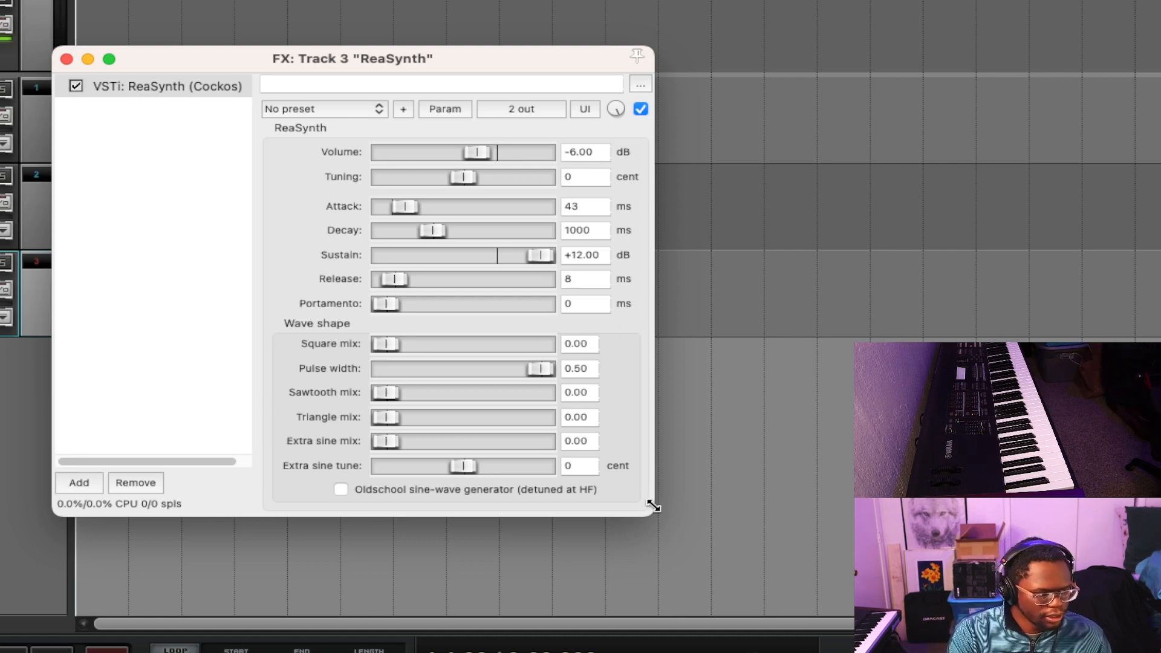
mouse_move(448, 229)
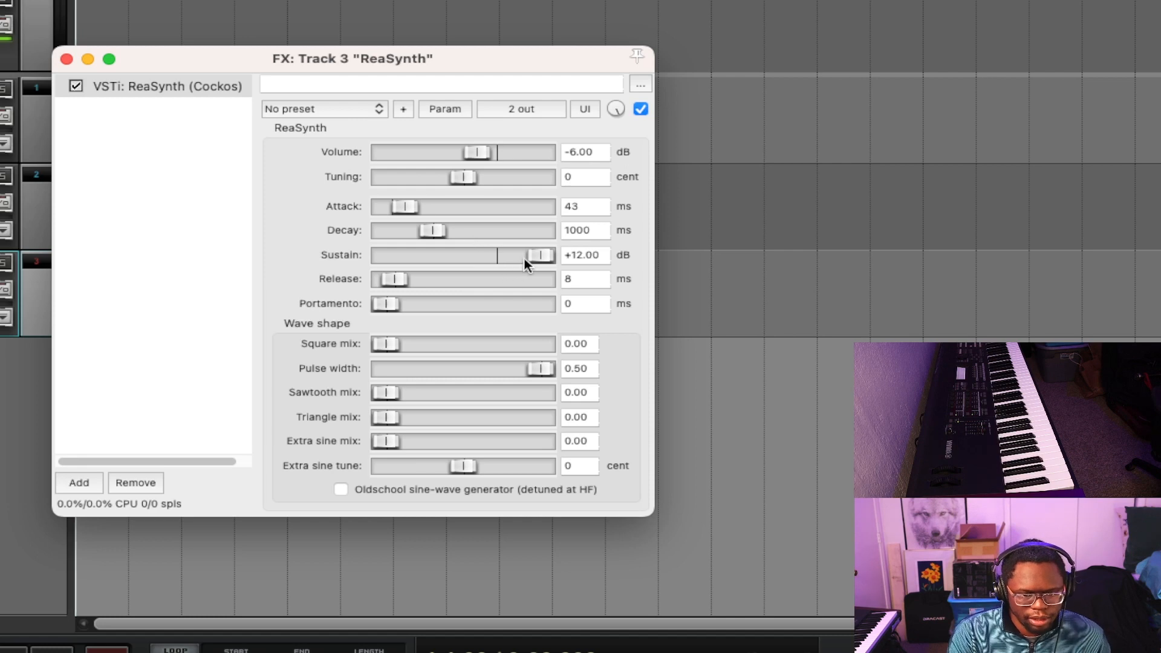
left_click_drag(540, 255, 495, 255)
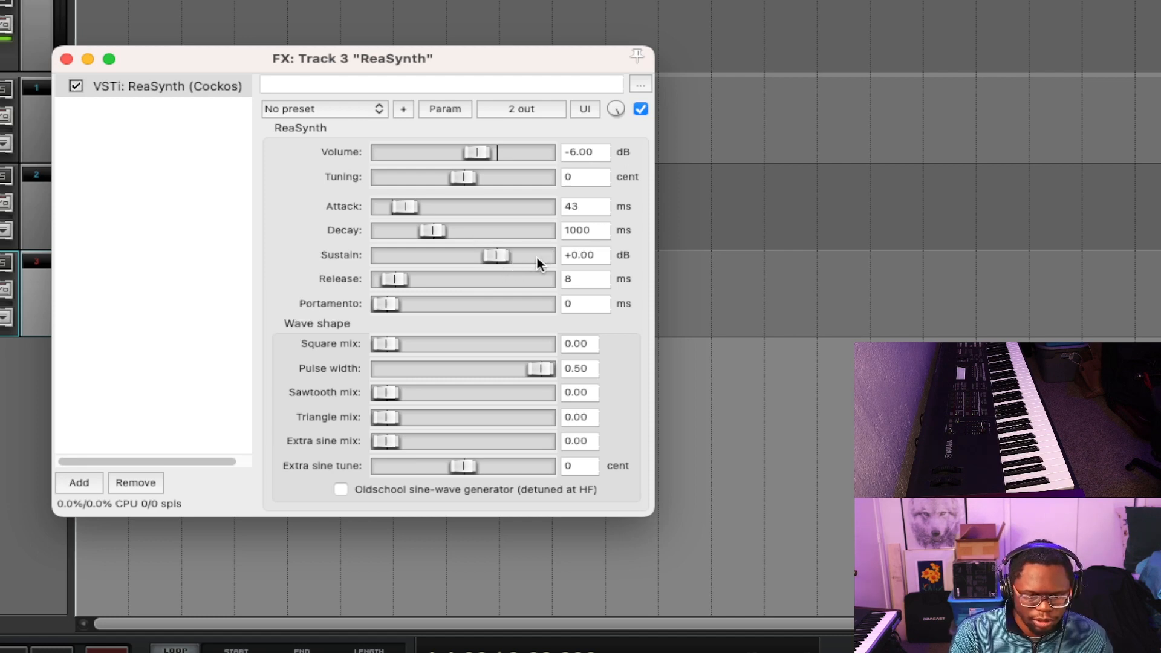
mouse_move(398, 285)
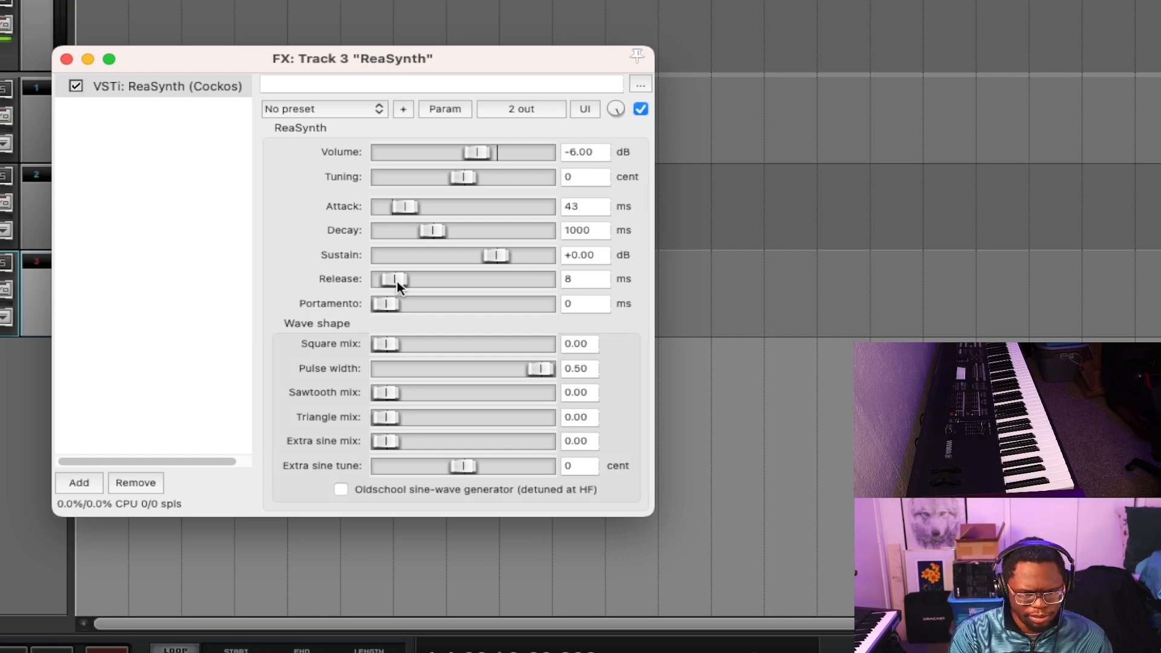
- Set the release to 100 ms and bring the extra sine mix up to about 0.50
left_click_drag(392, 280, 426, 279)
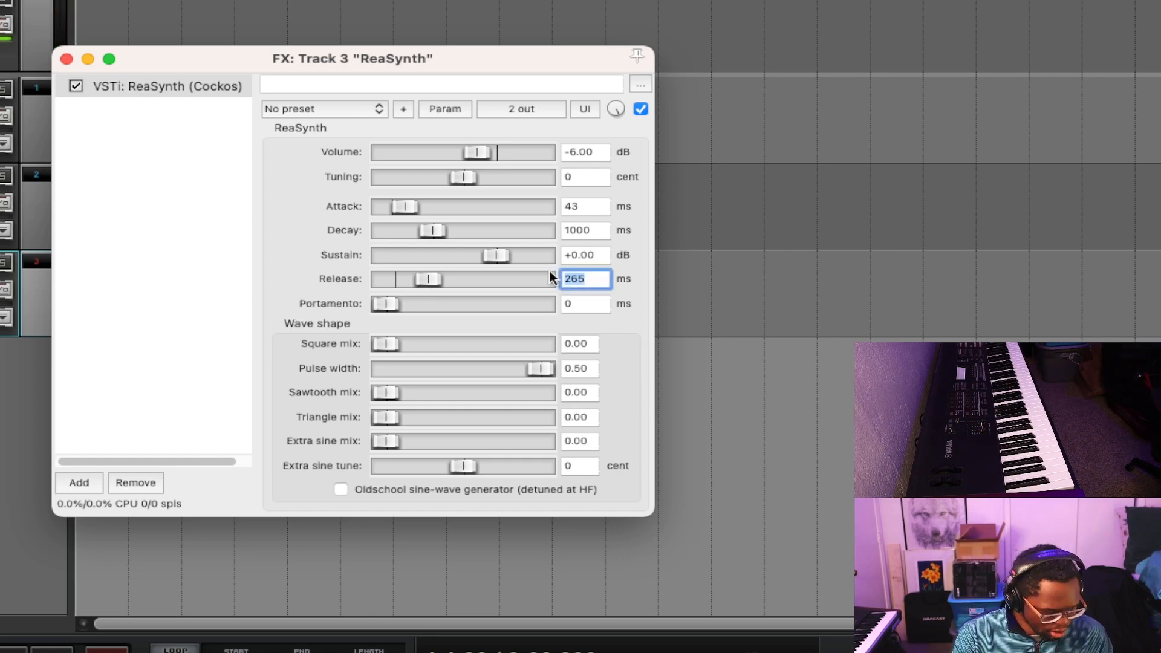
type("100")
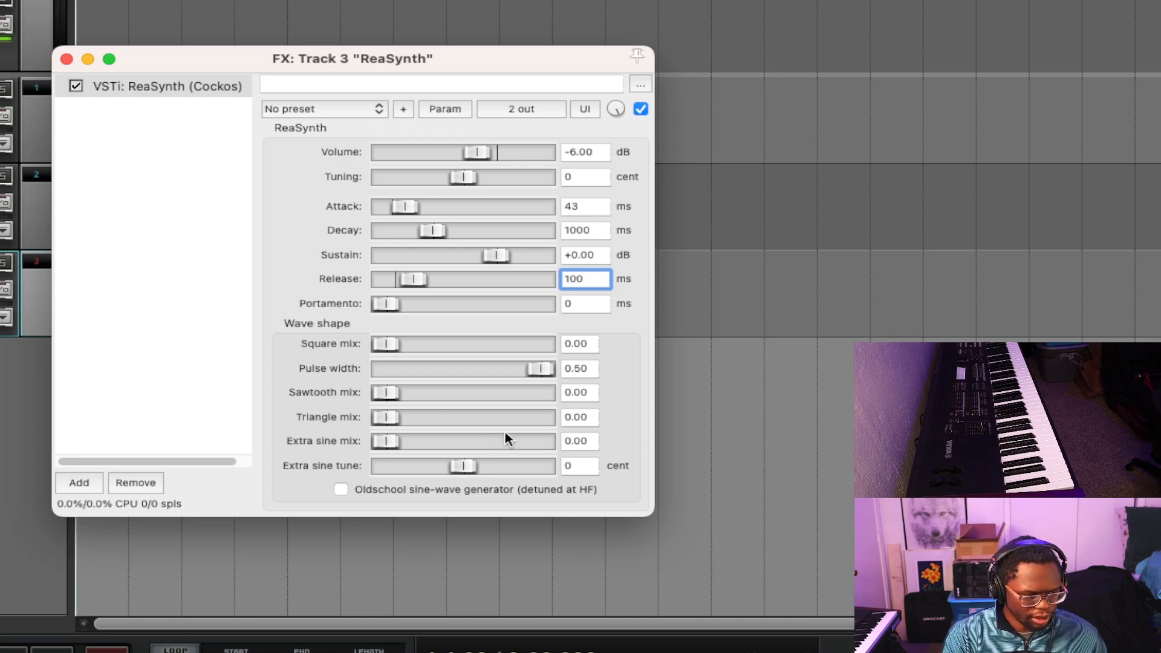
left_click_drag(385, 440, 465, 441)
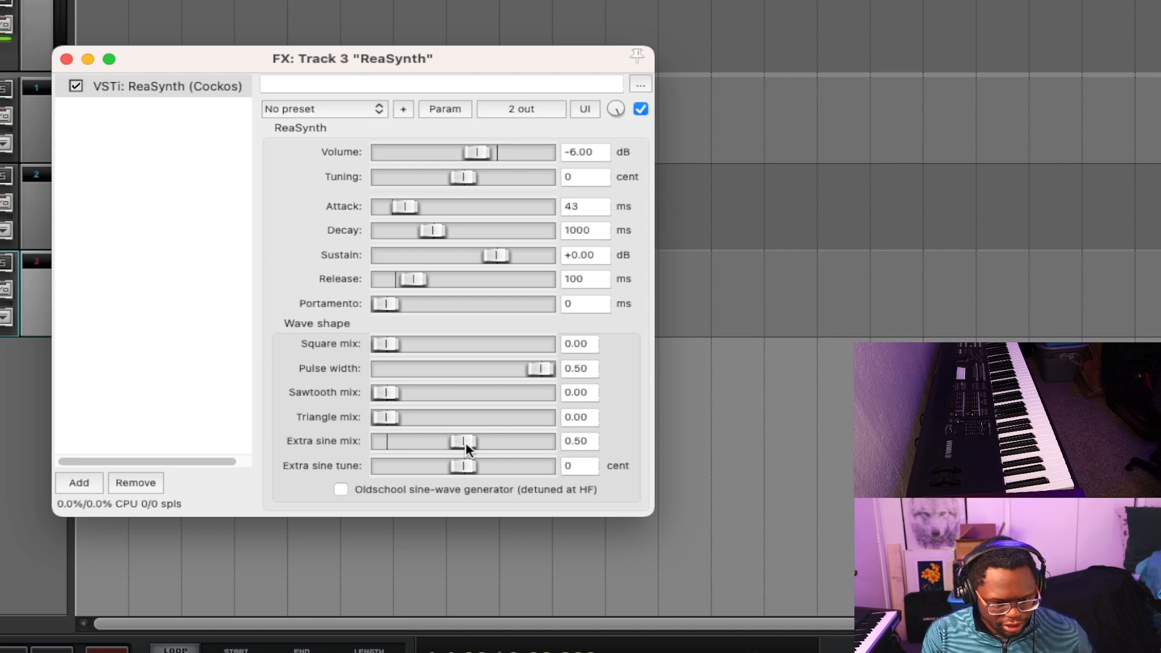
- Remove the extra sine, then try and back off the square and sawtooth mixes
left_click_drag(464, 440, 377, 440)
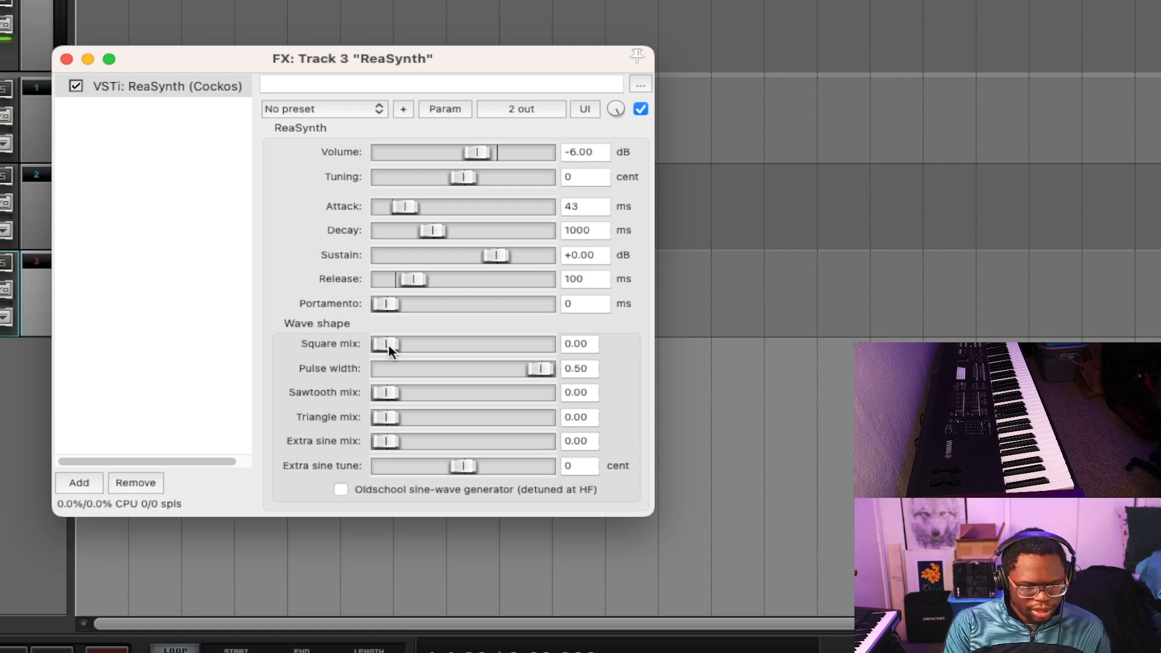
left_click_drag(384, 344, 536, 343)
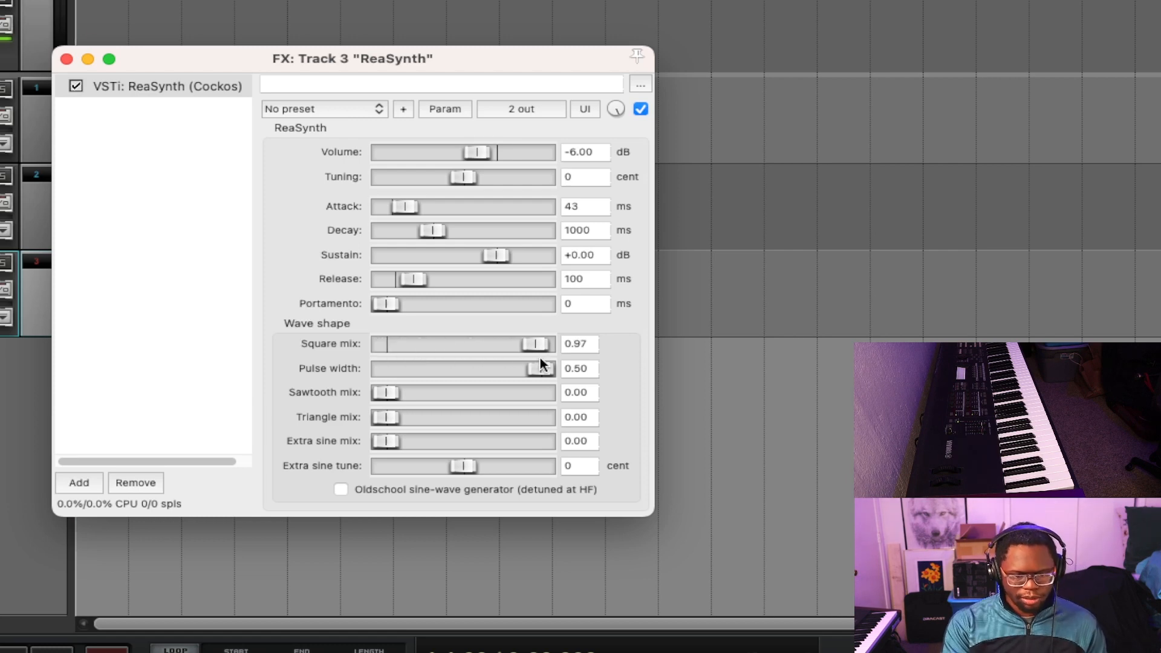
left_click_drag(537, 344, 538, 344)
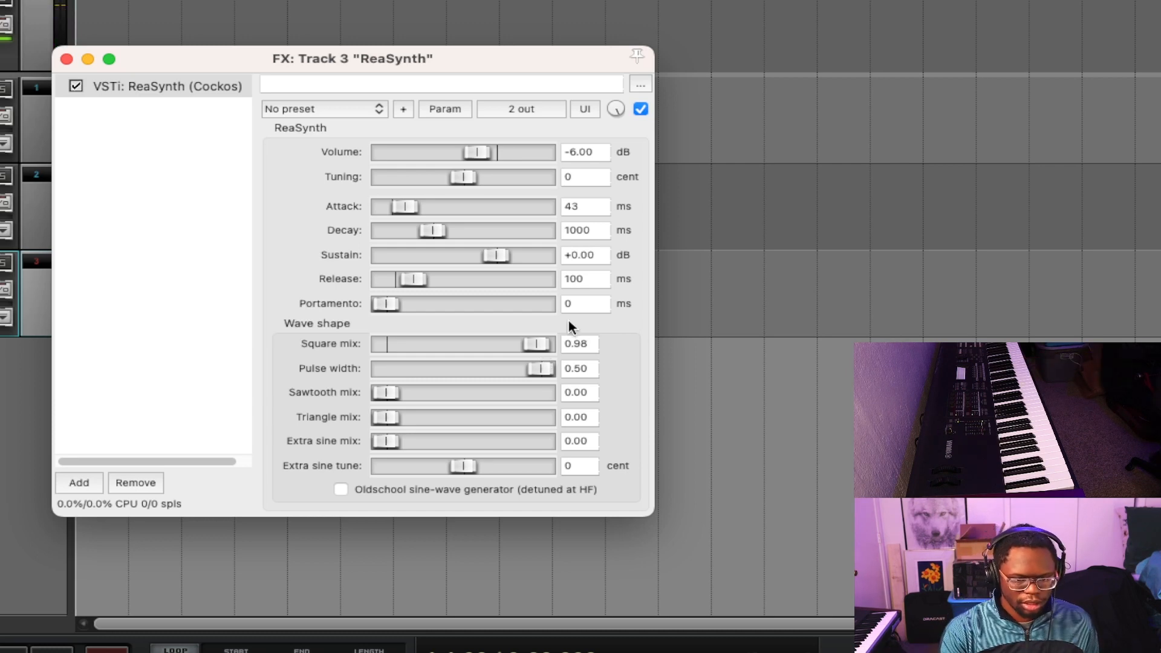
left_click_drag(536, 343, 507, 344)
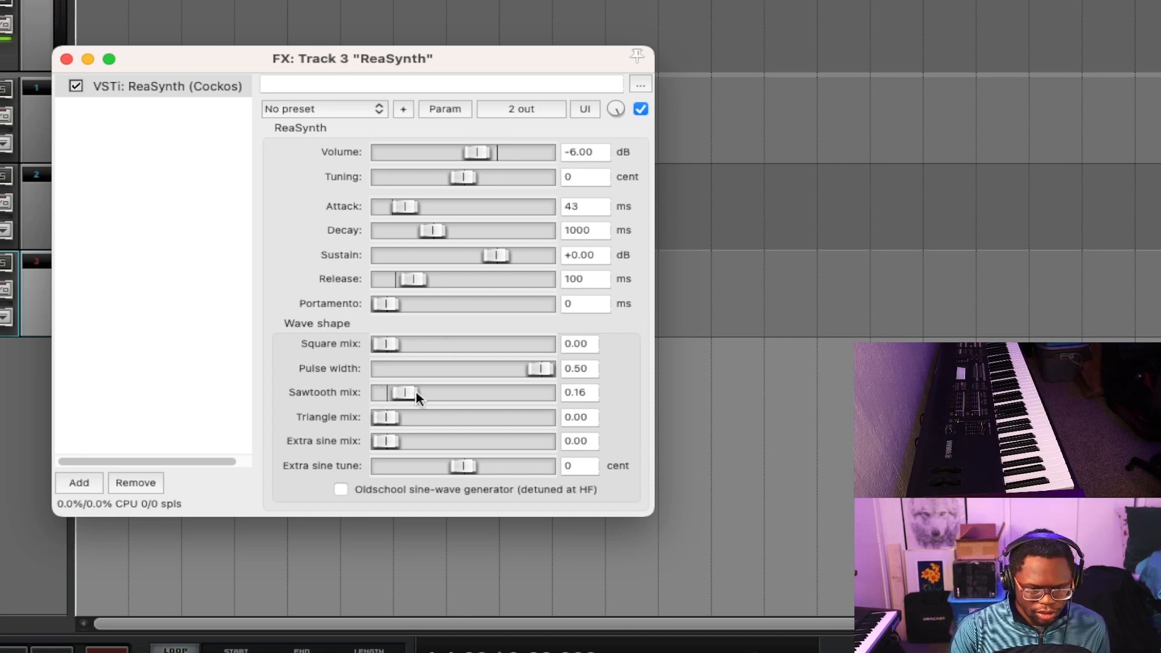
left_click_drag(404, 392, 541, 392)
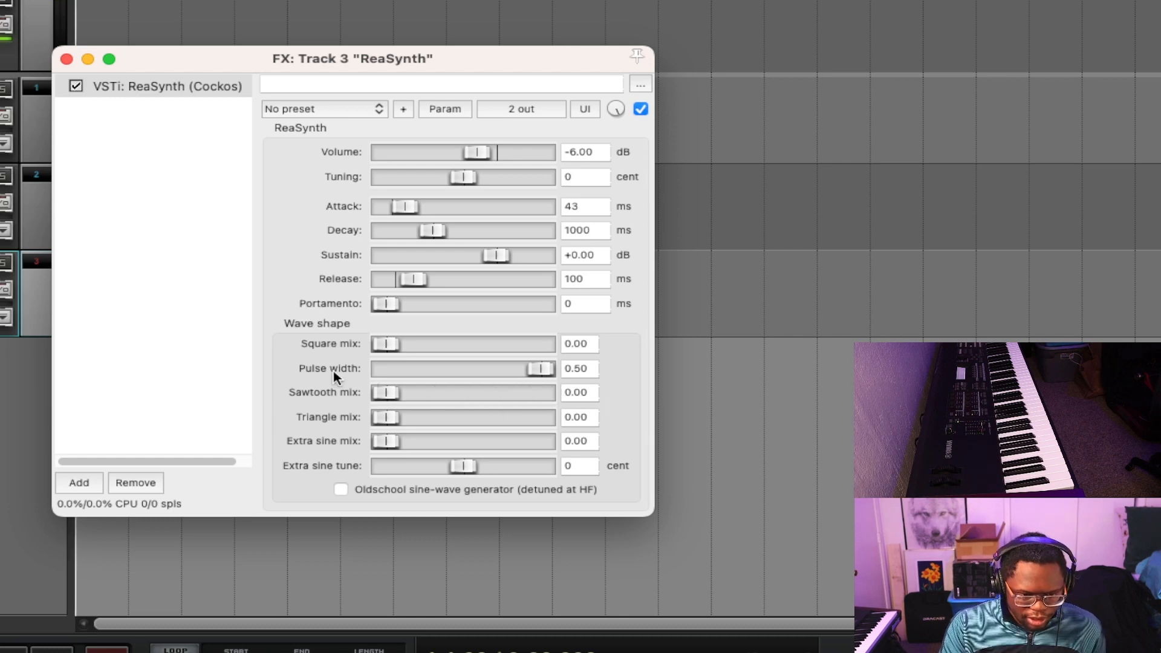
- Bring the triangle mix and the extra sine mix both to 1.00
left_click_drag(385, 417, 520, 417)
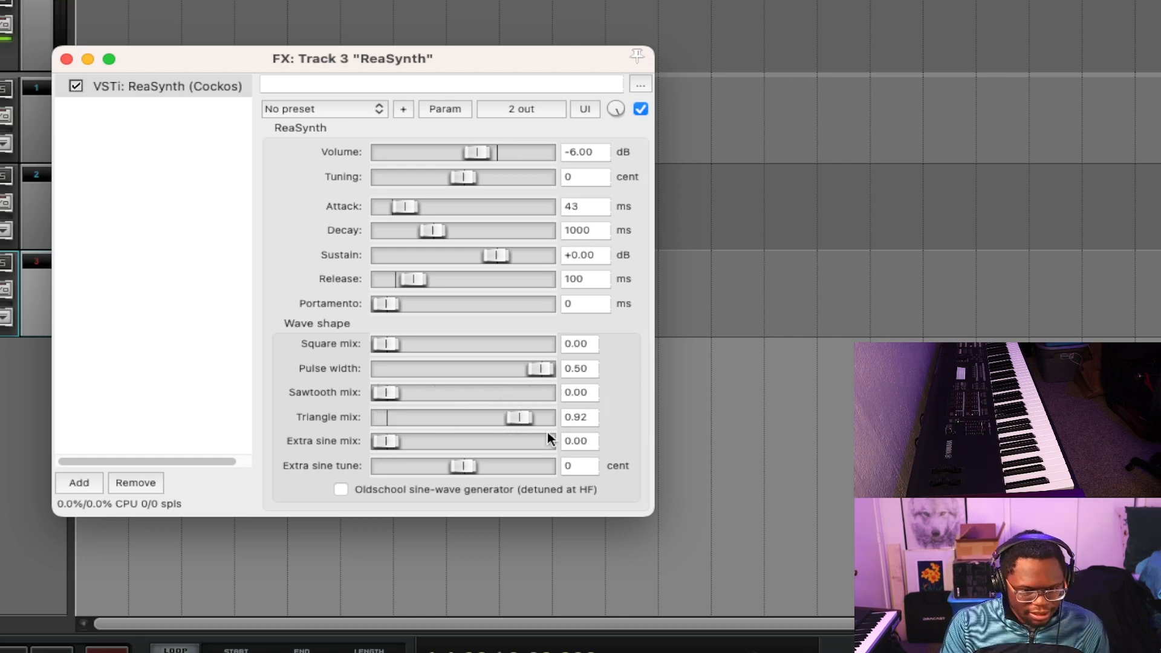
left_click_drag(519, 418, 540, 417)
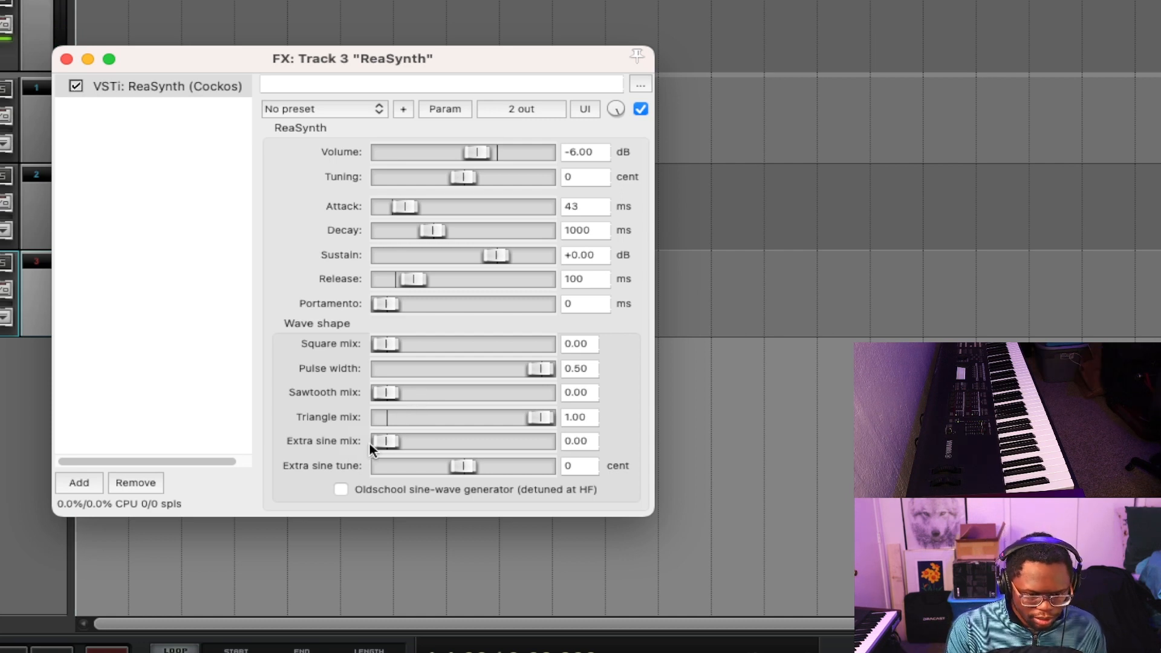
left_click_drag(385, 440, 540, 441)
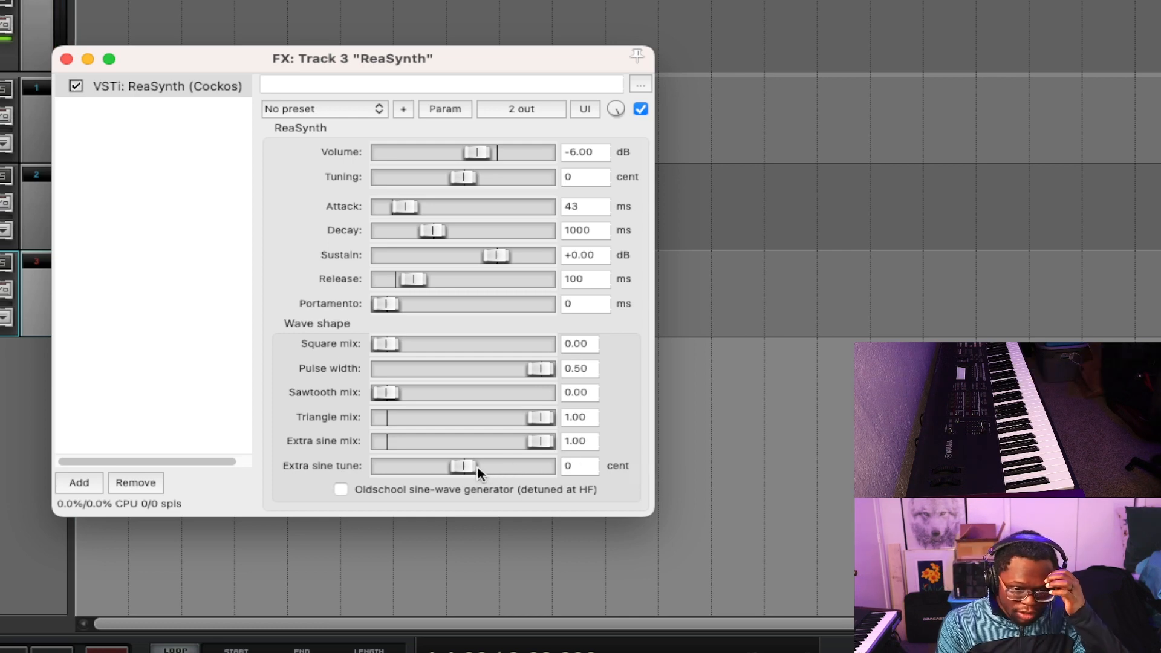
mouse_move(495, 468)
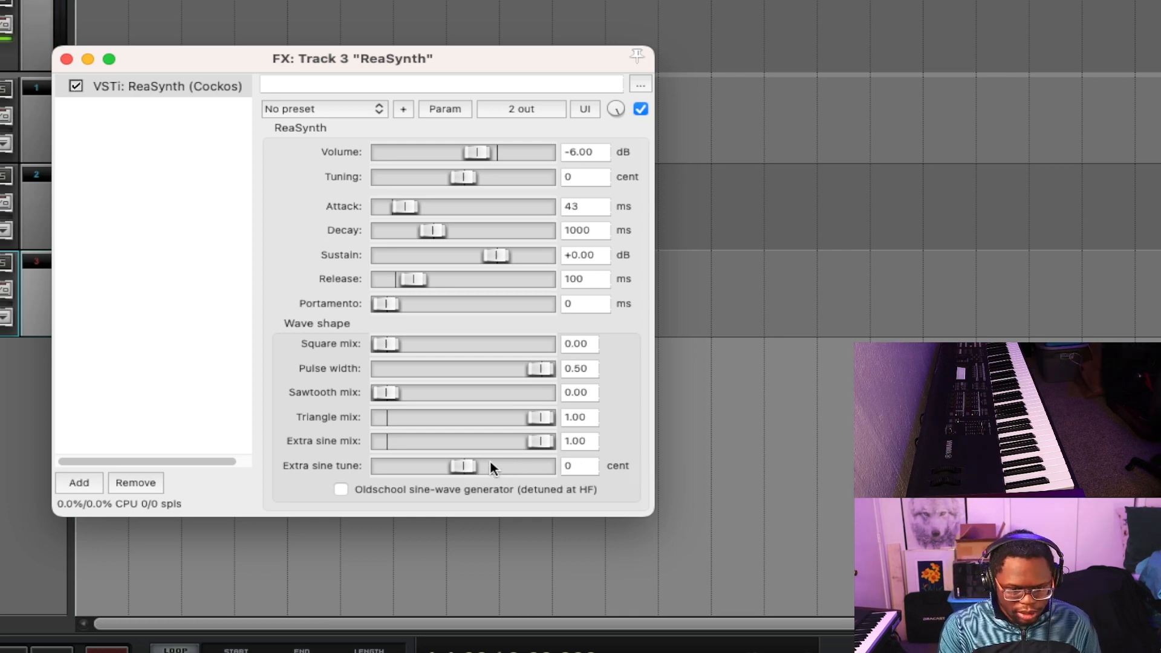
- Set the extra sine tune value to -50 cents
left_click(580, 464)
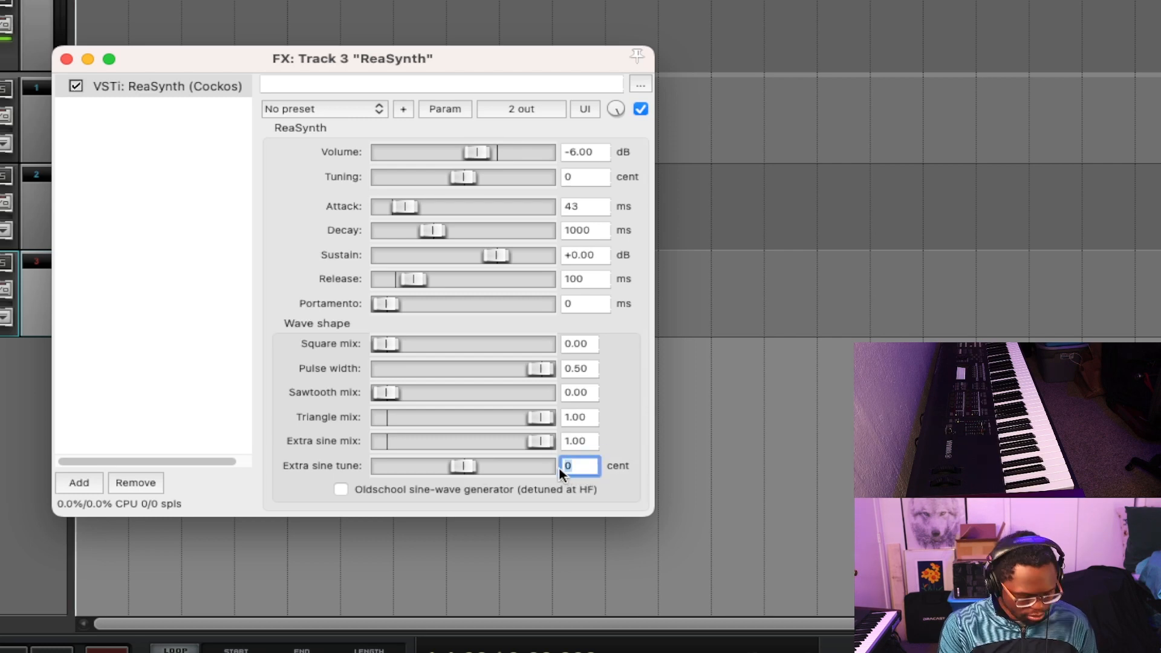
type("-50")
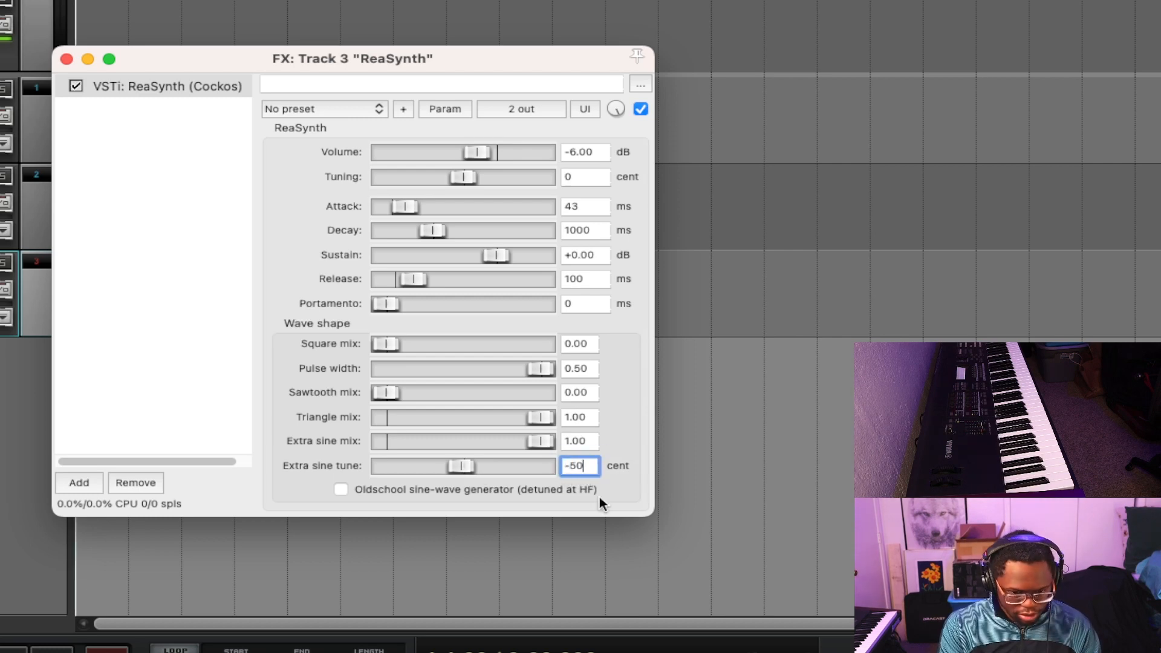
mouse_move(629, 496)
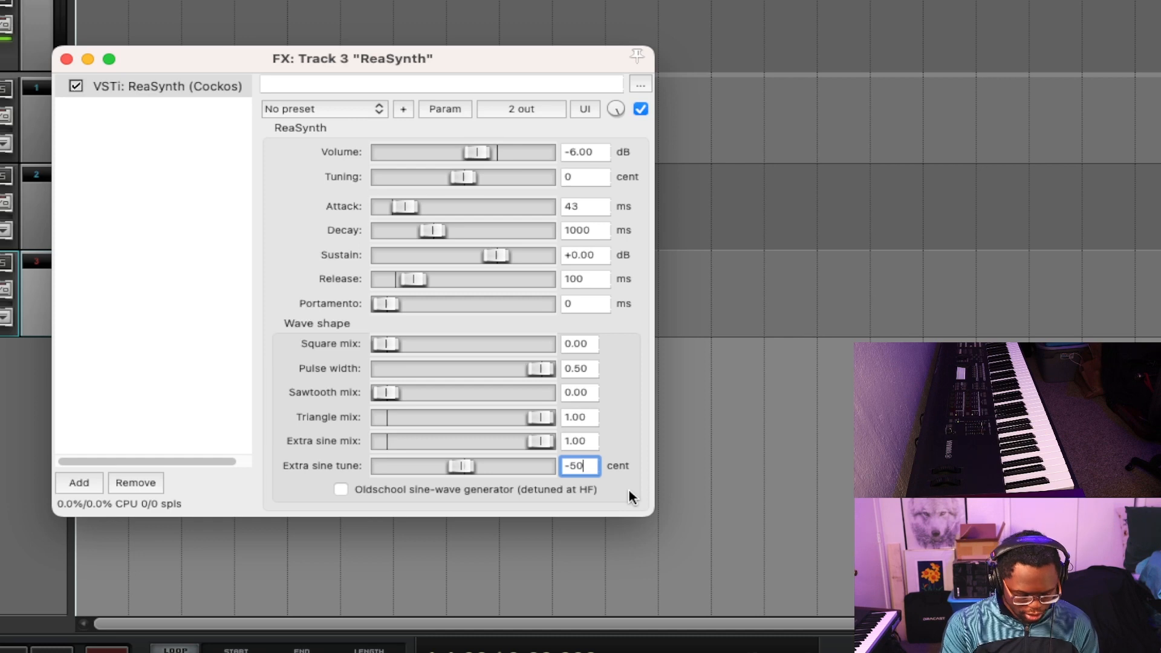
mouse_move(467, 472)
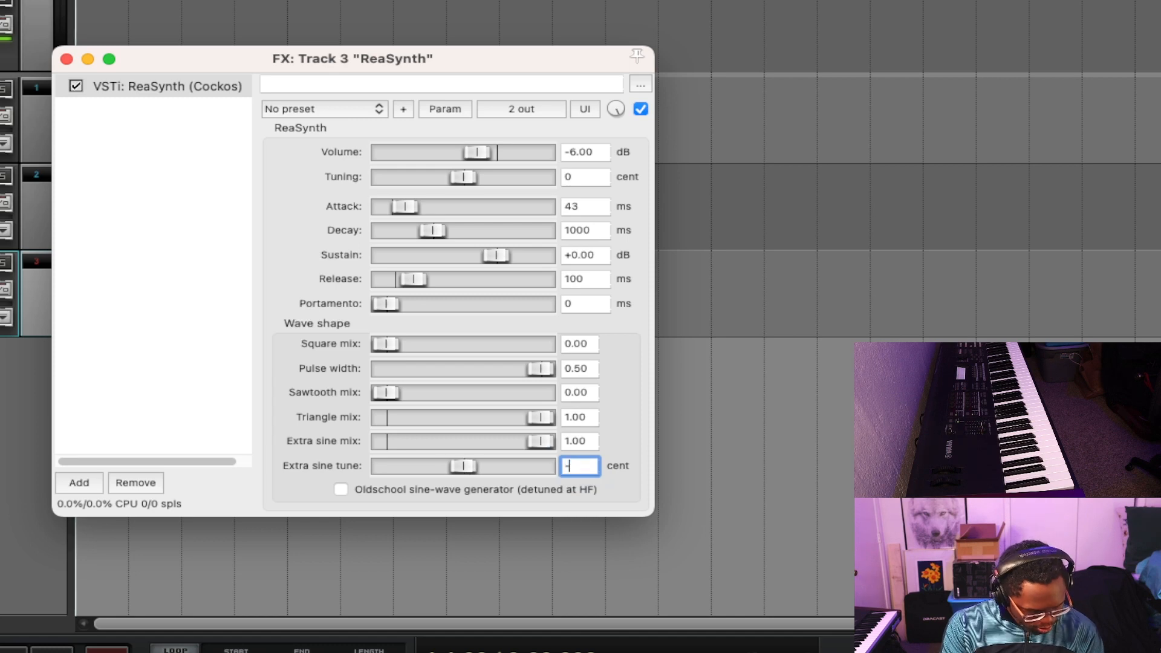
type("50")
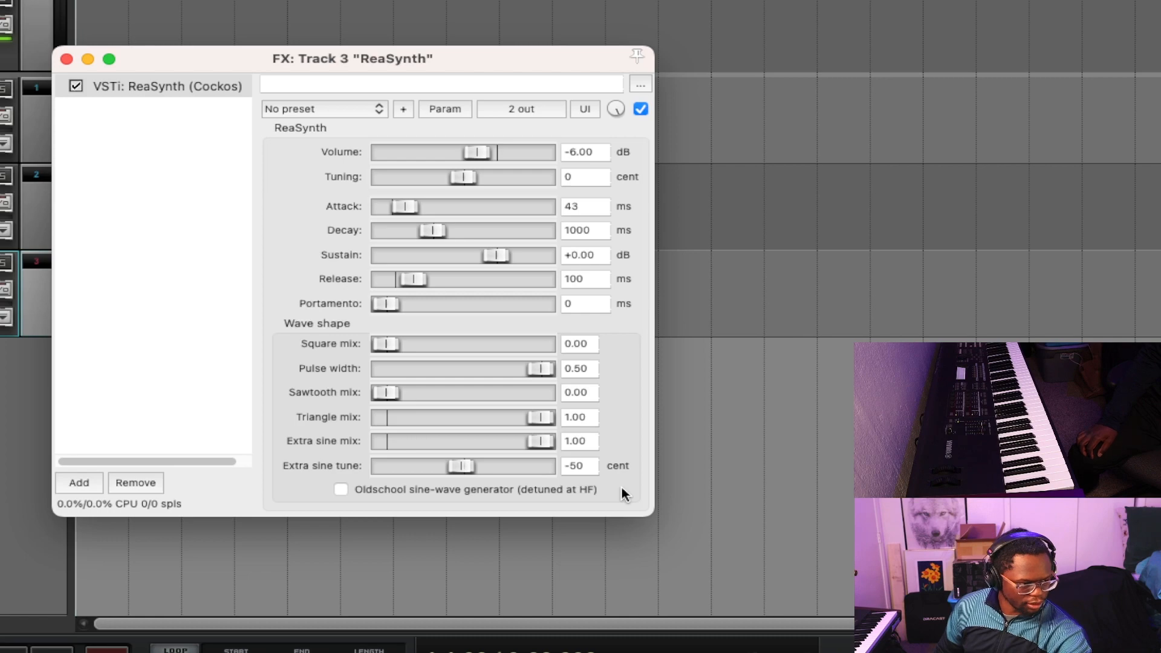
mouse_move(589, 513)
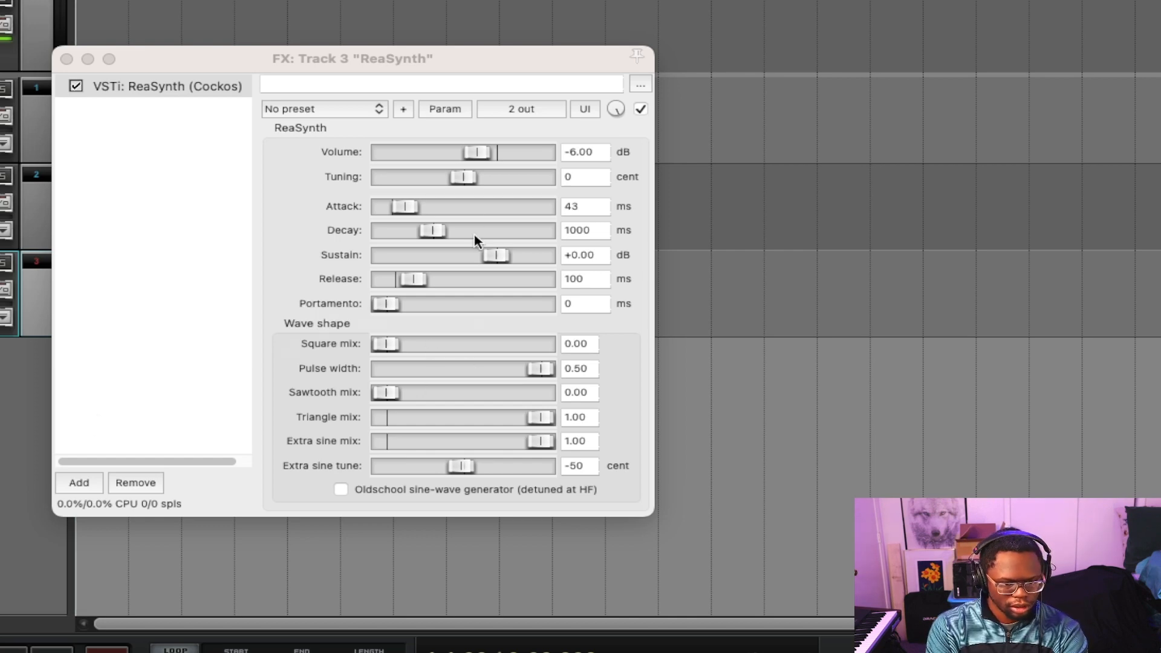
- Audition volume levels on the slider, ending around -5 dB
left_click_drag(476, 153, 460, 152)
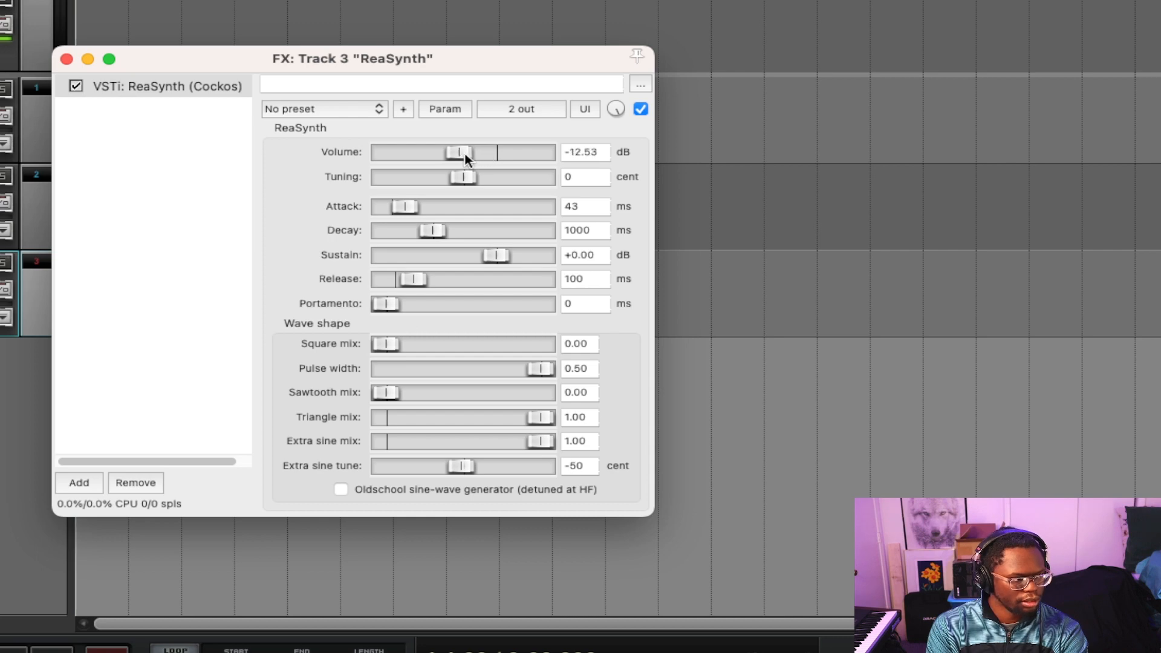
left_click_drag(462, 153, 431, 152)
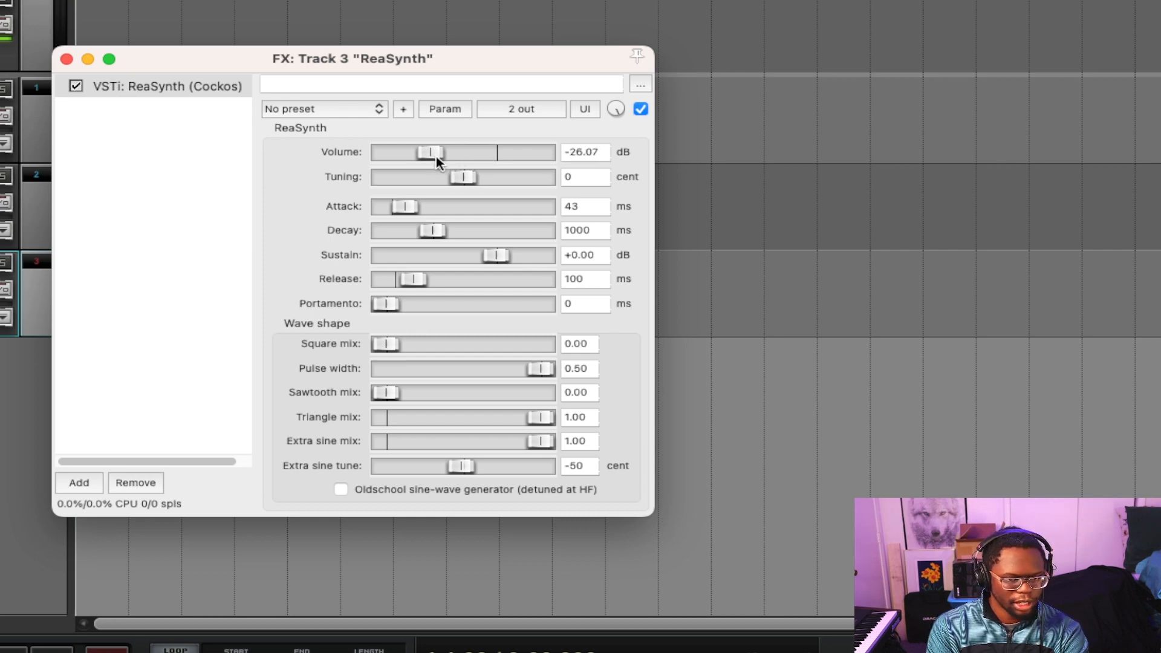
left_click_drag(431, 152, 427, 152)
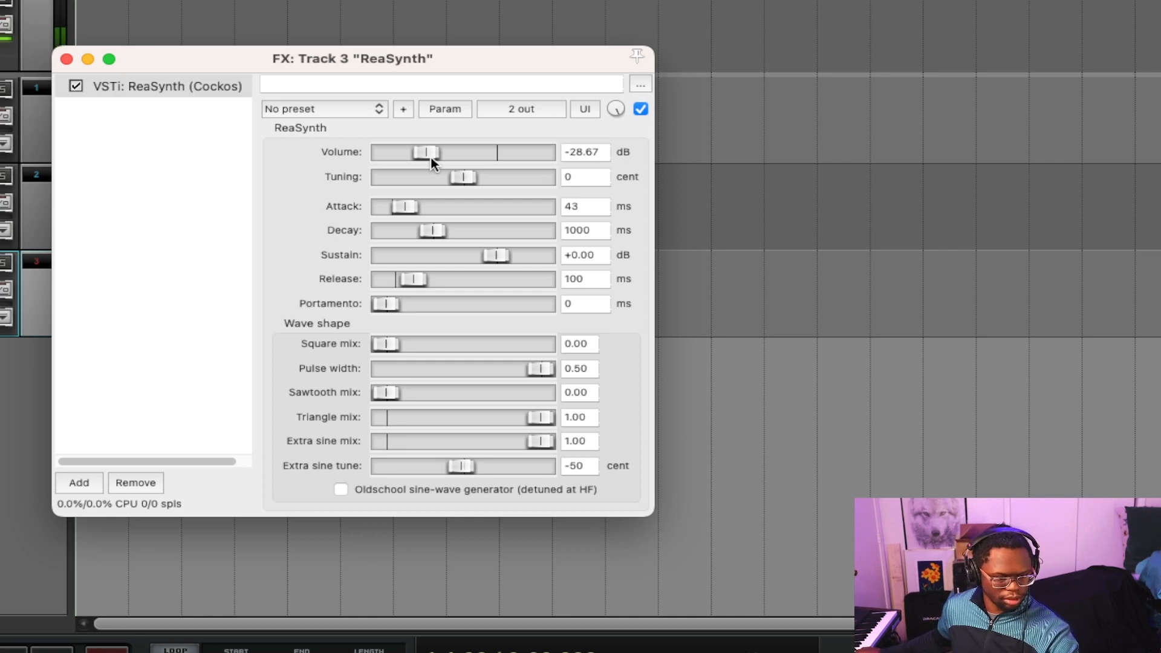
left_click_drag(427, 153, 496, 152)
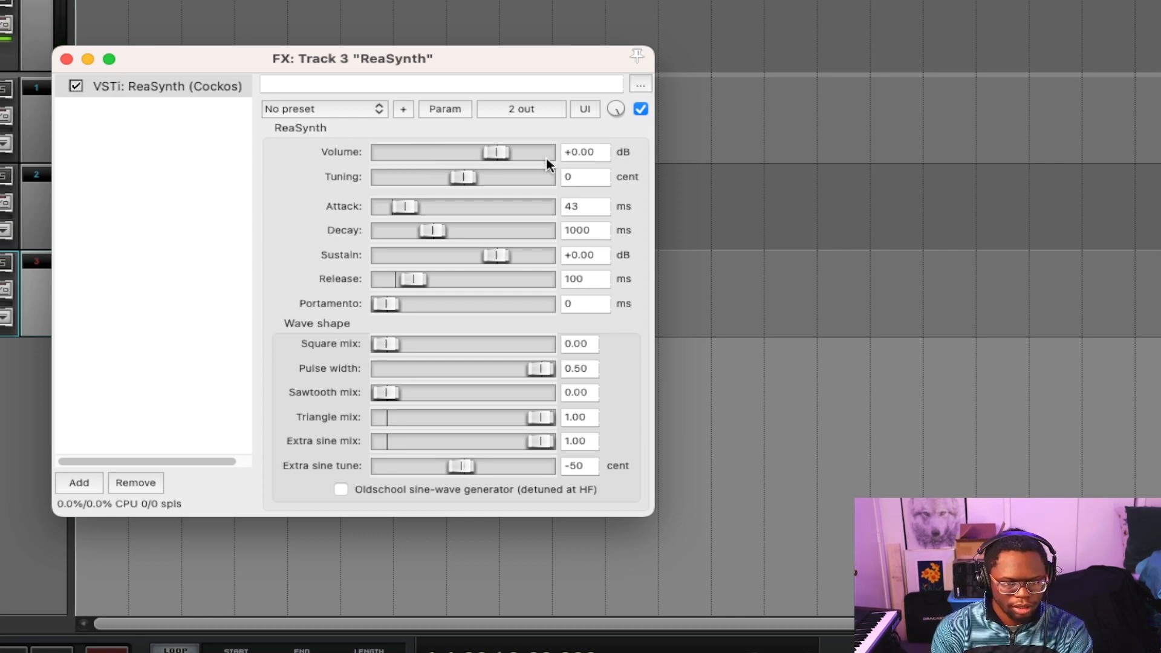
left_click_drag(495, 152, 481, 153)
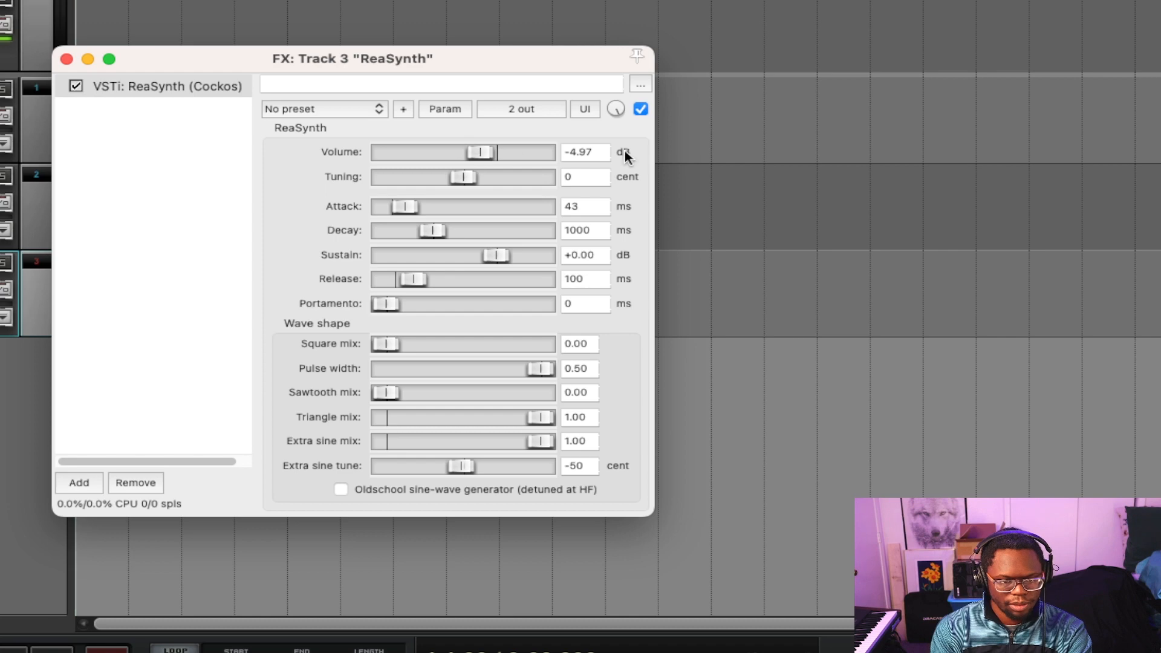
- Enter an exact volume of -15 dB in the value box
left_click(585, 152)
type("-12")
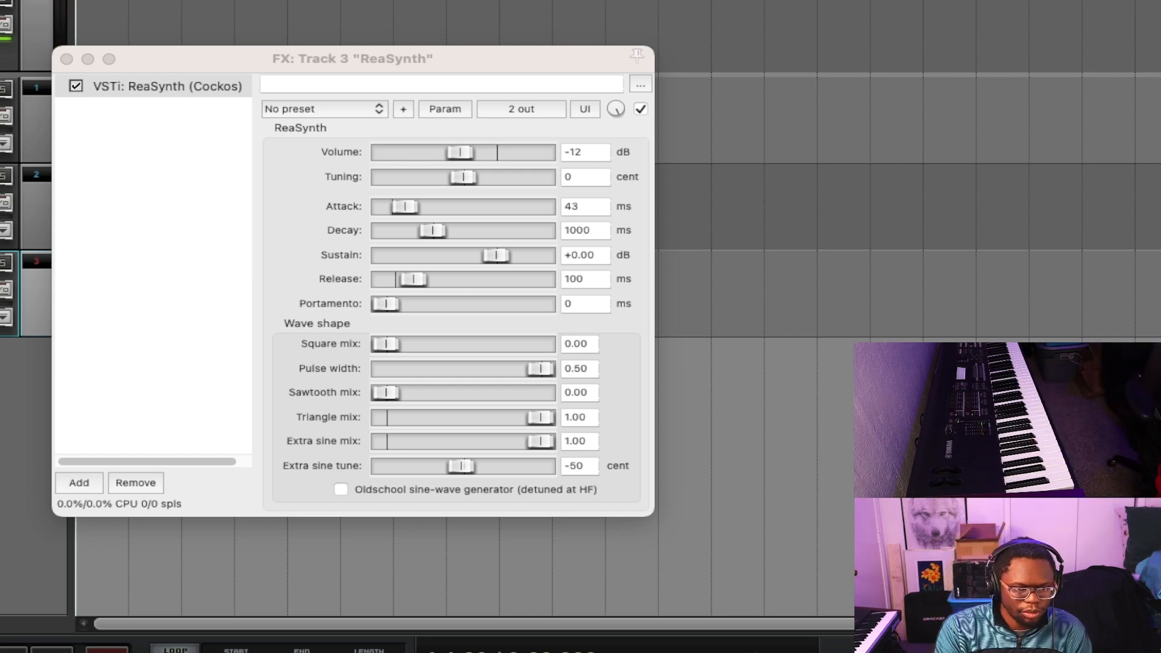
left_click(584, 153)
type("-15")
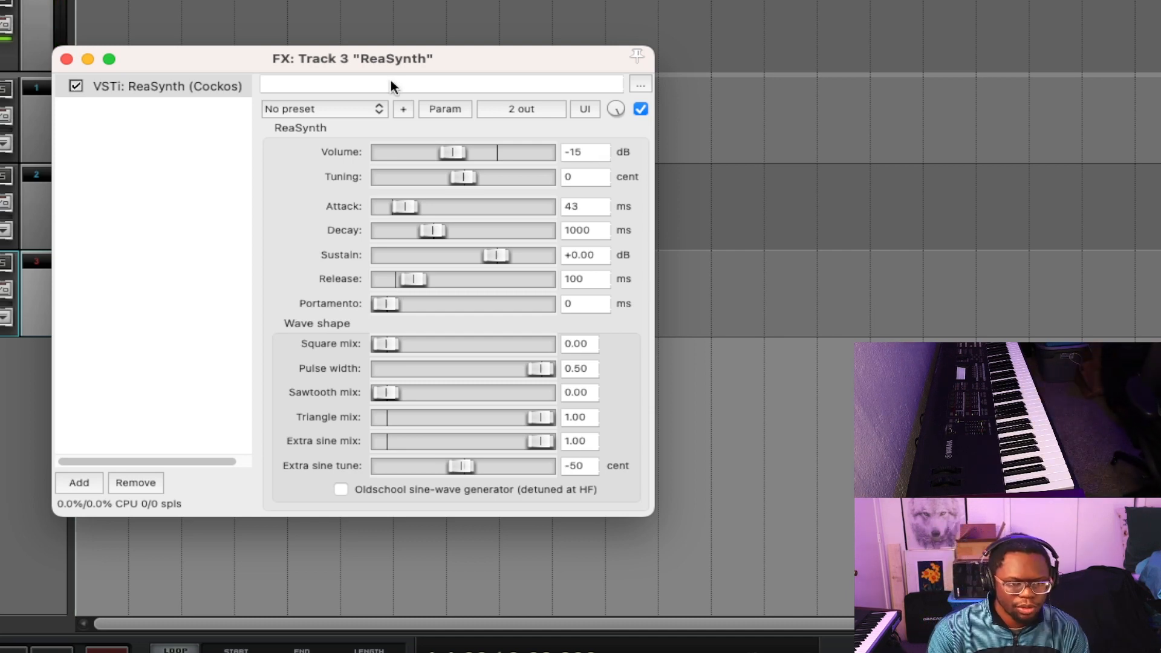
mouse_move(371, 127)
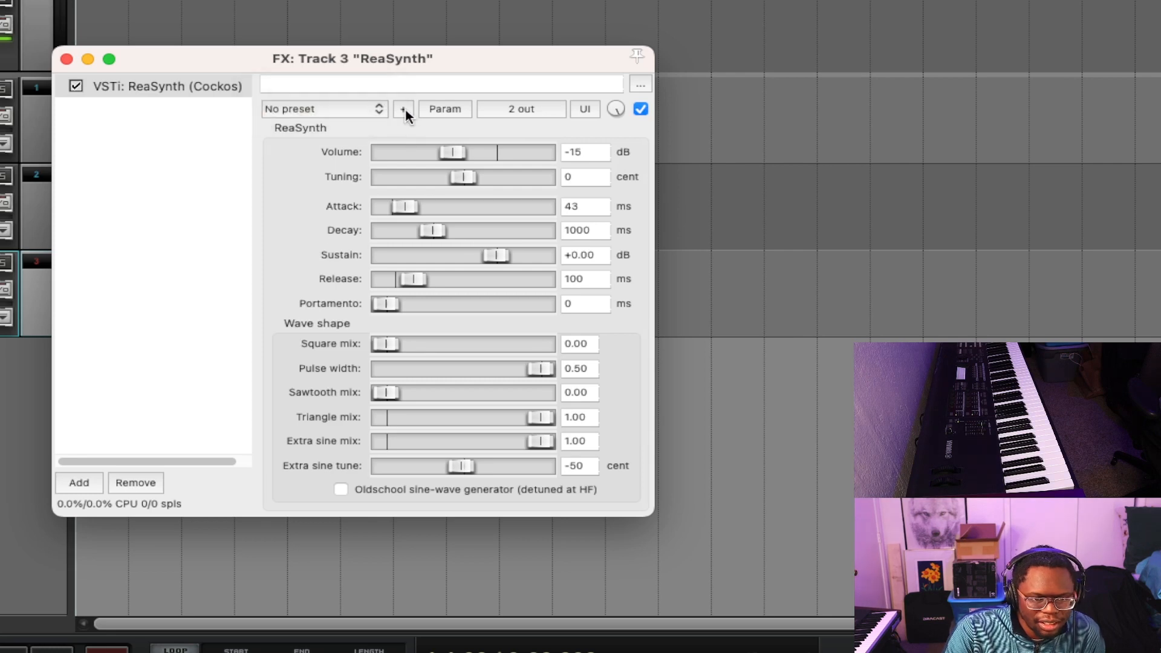
- Save the ReaSynth settings as a preset named "Jaron's Chapel Organ"
left_click(403, 109)
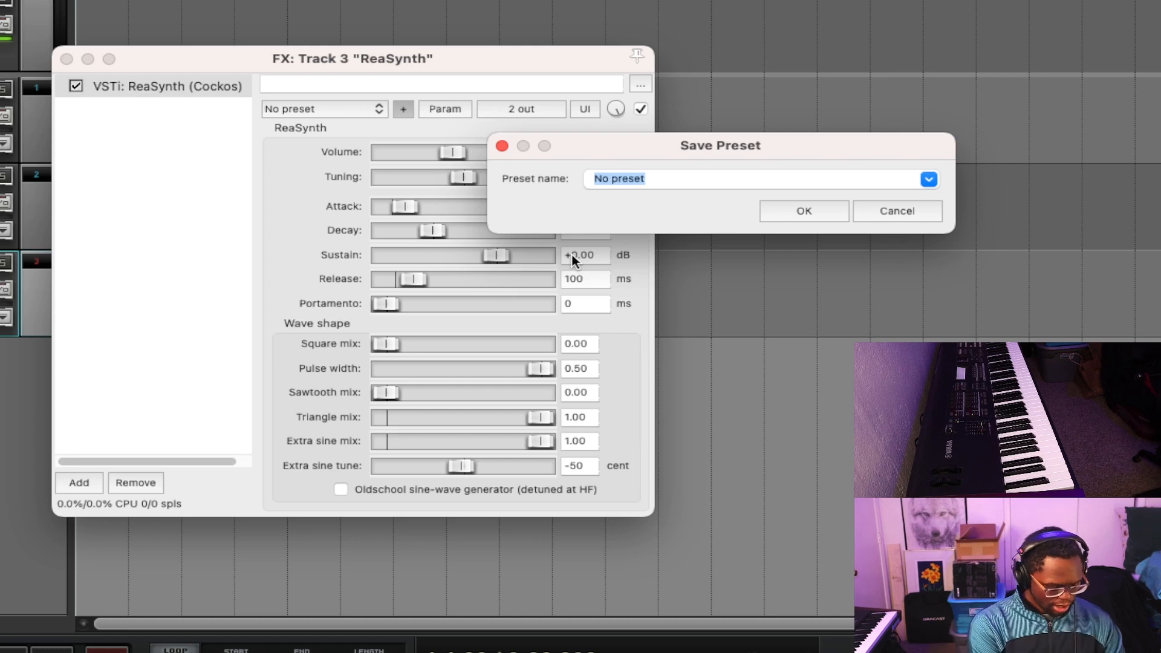
type("Jaron's")
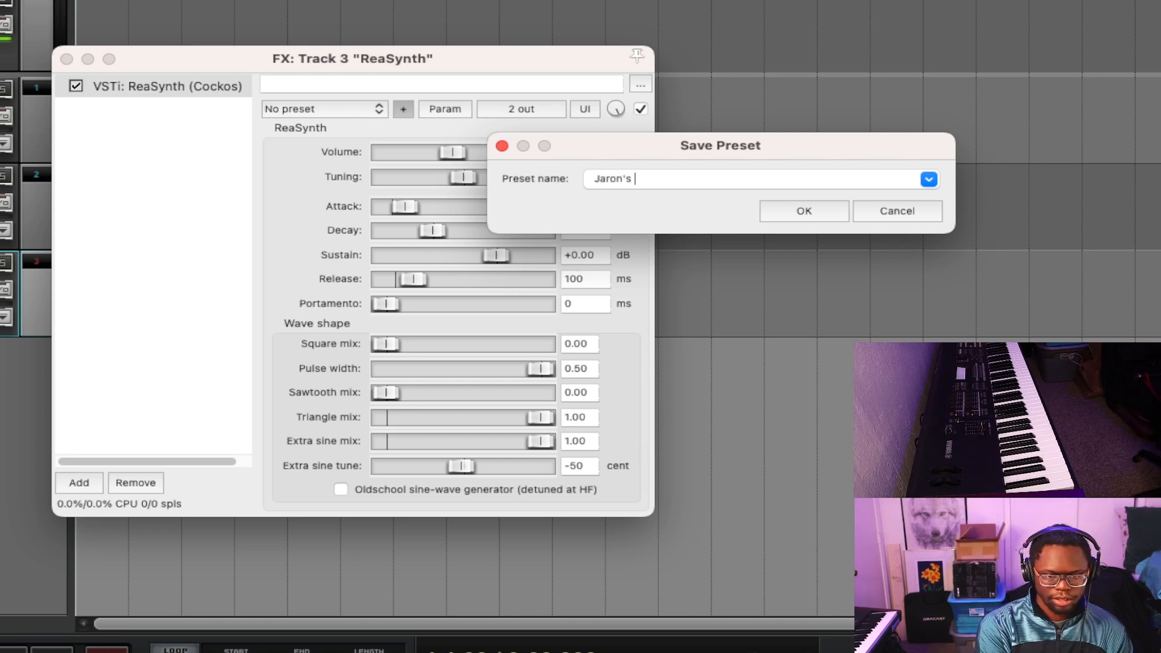
type("Chapel O")
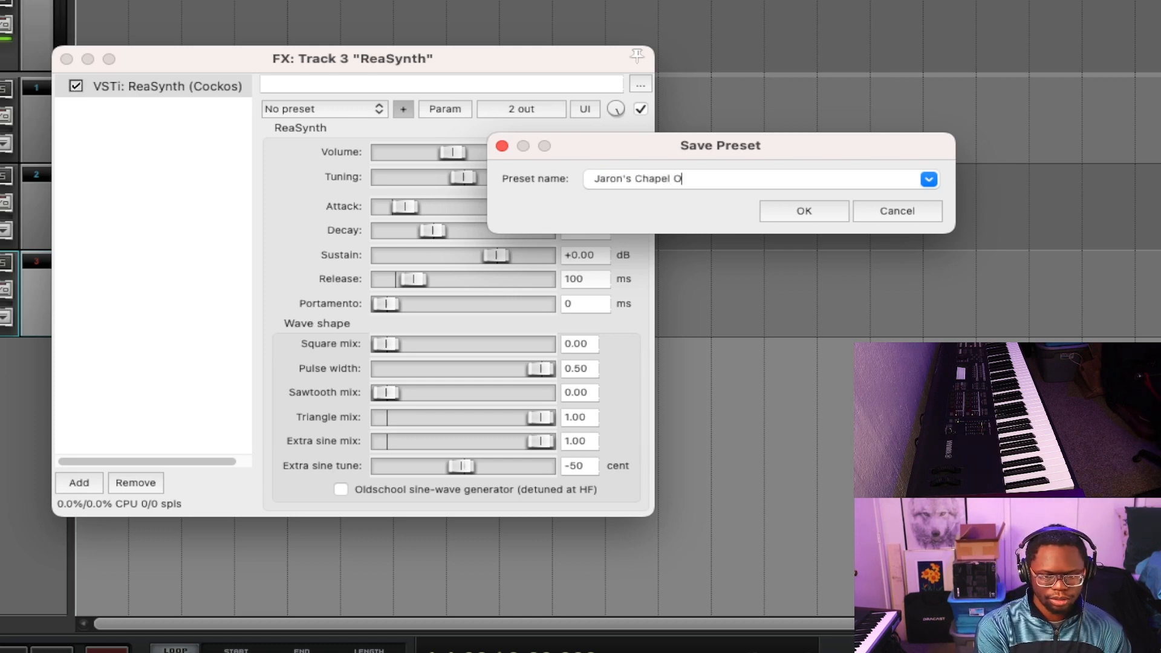
type("rg")
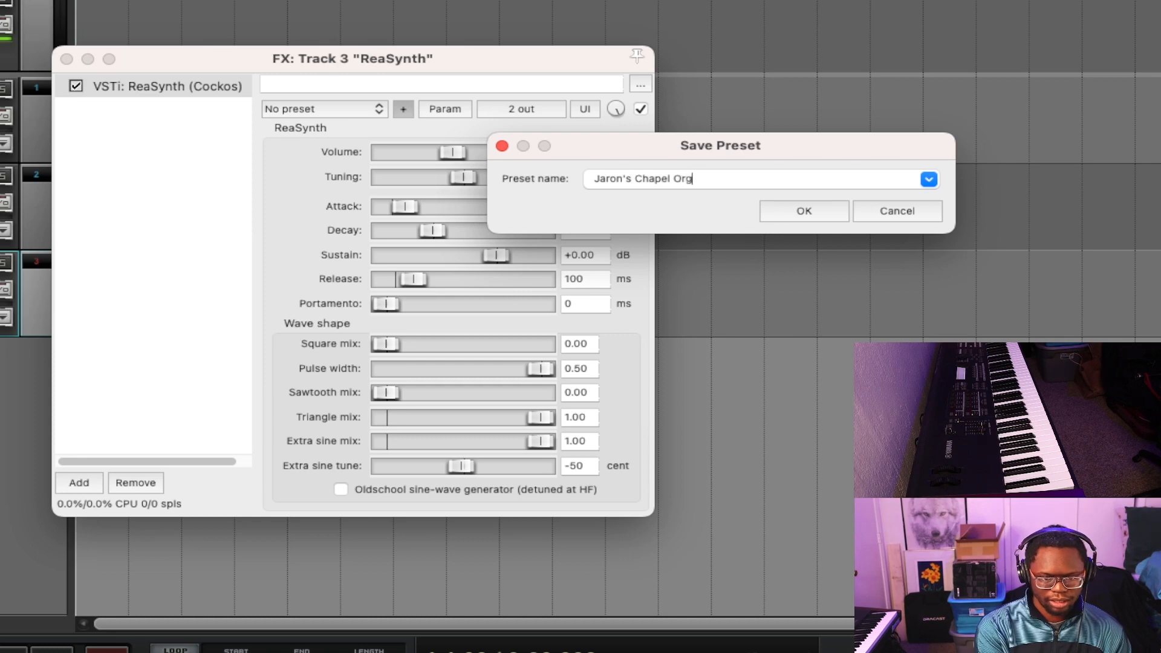
type("an")
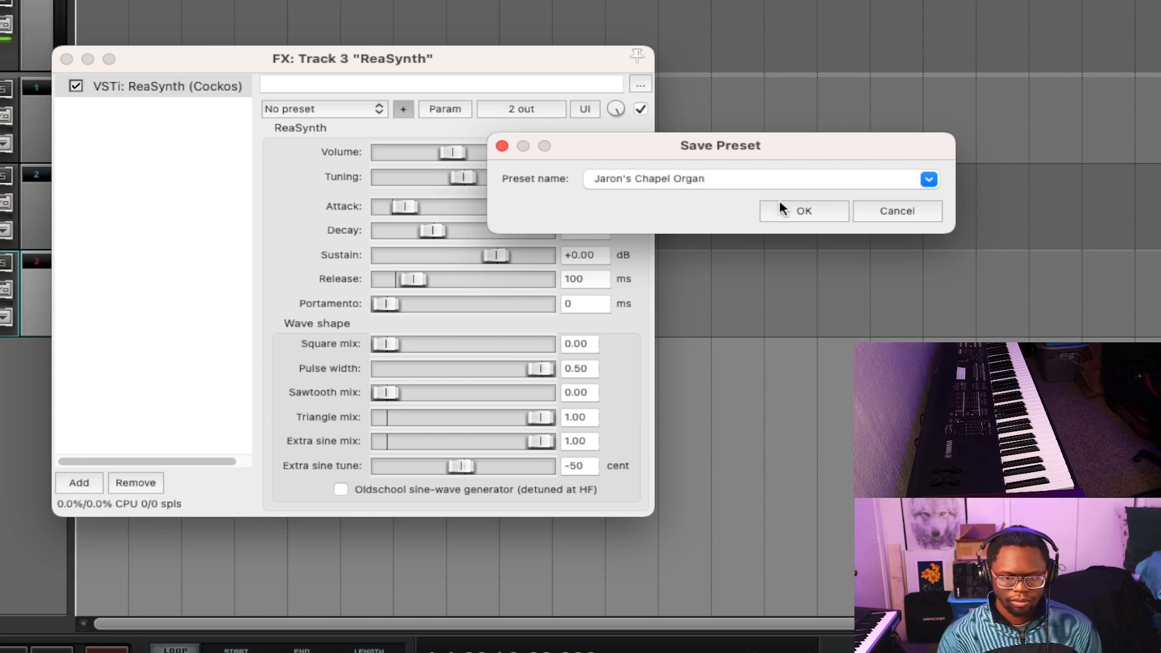
left_click(803, 210)
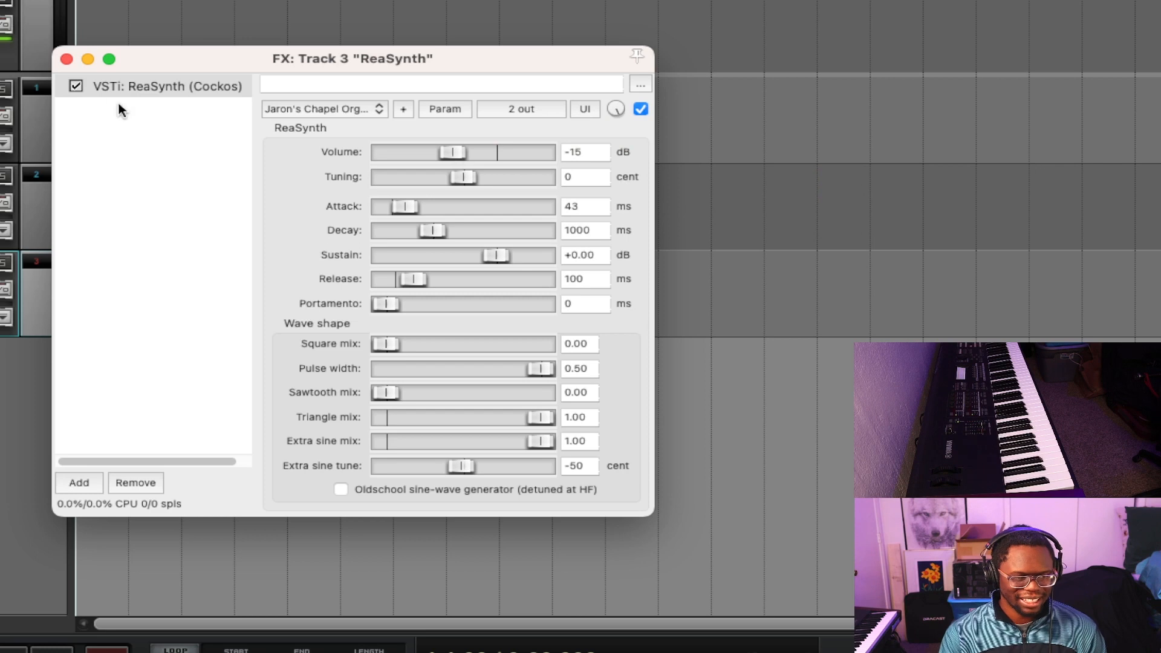